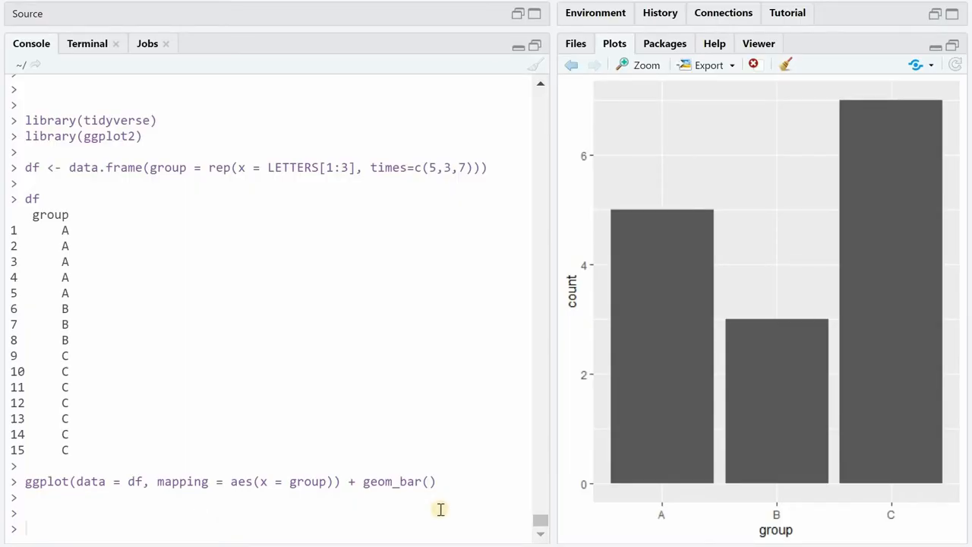
pyautogui.moveTo(376, 380)
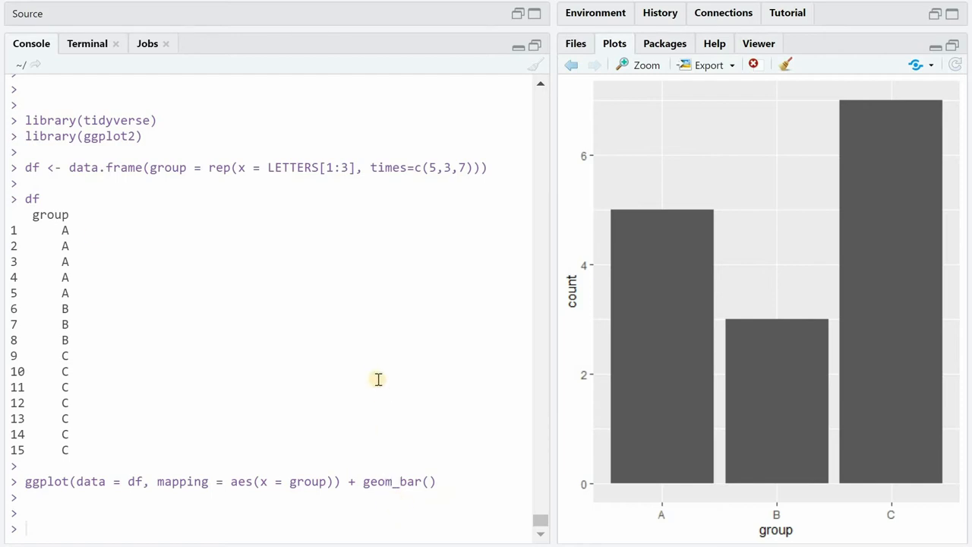
pyautogui.moveTo(95, 304)
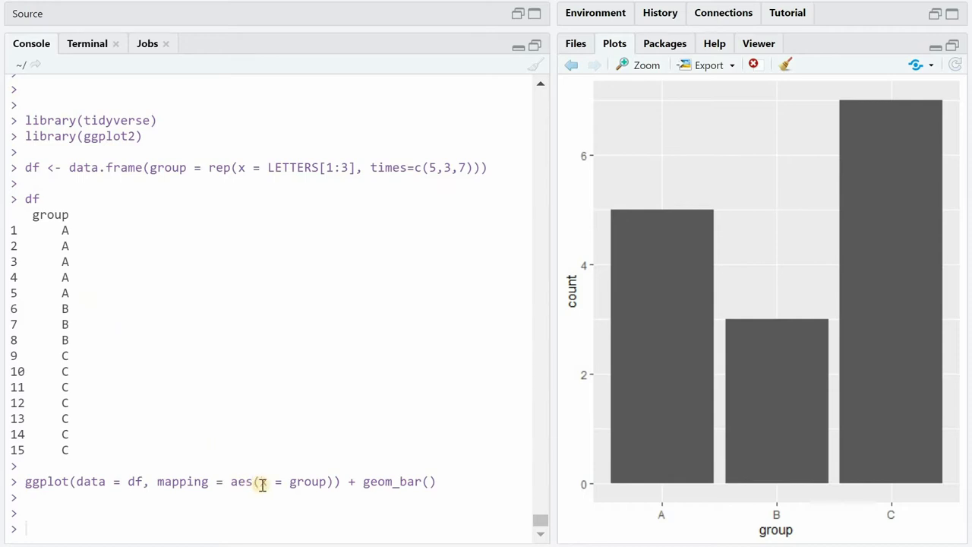
pyautogui.moveTo(675, 514)
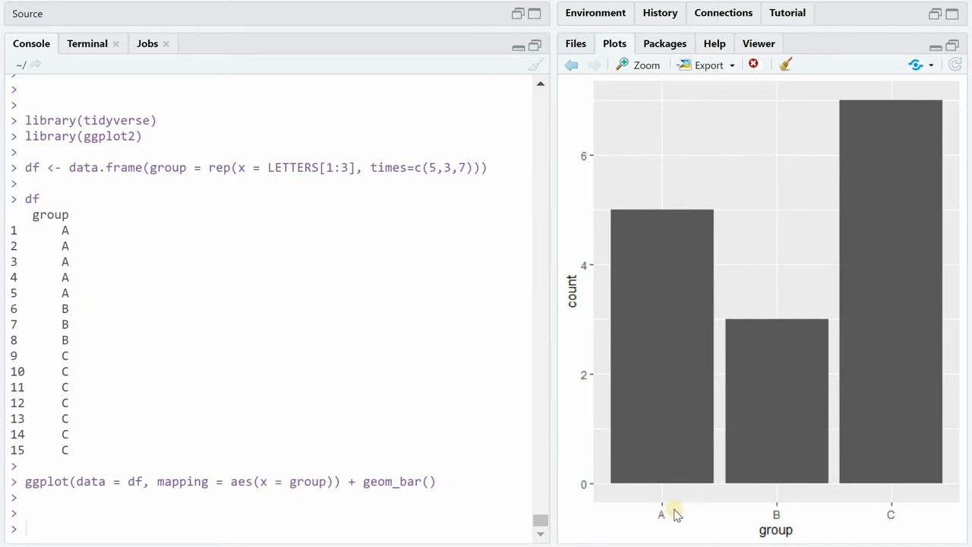
pyautogui.moveTo(581, 340)
pyautogui.write('df %>% count(group)')
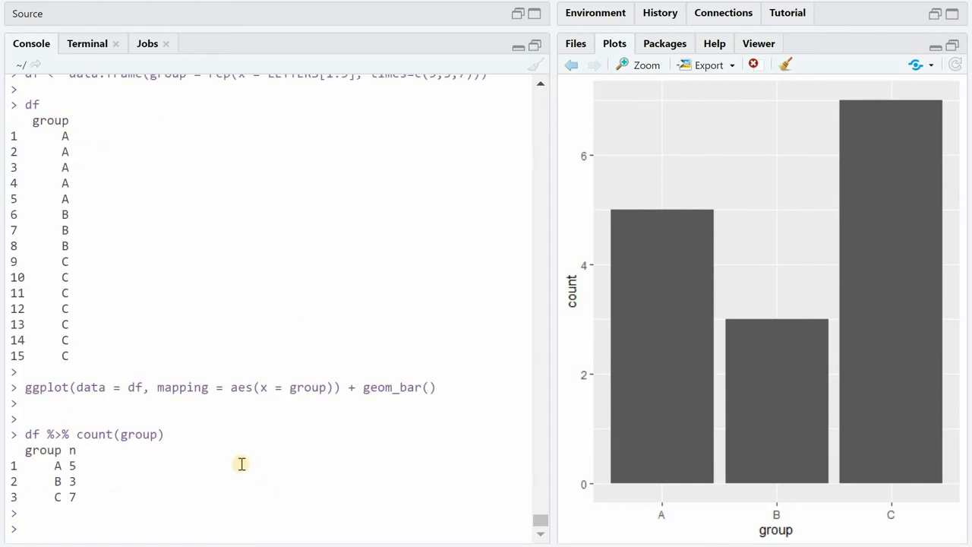
pyautogui.moveTo(114, 453)
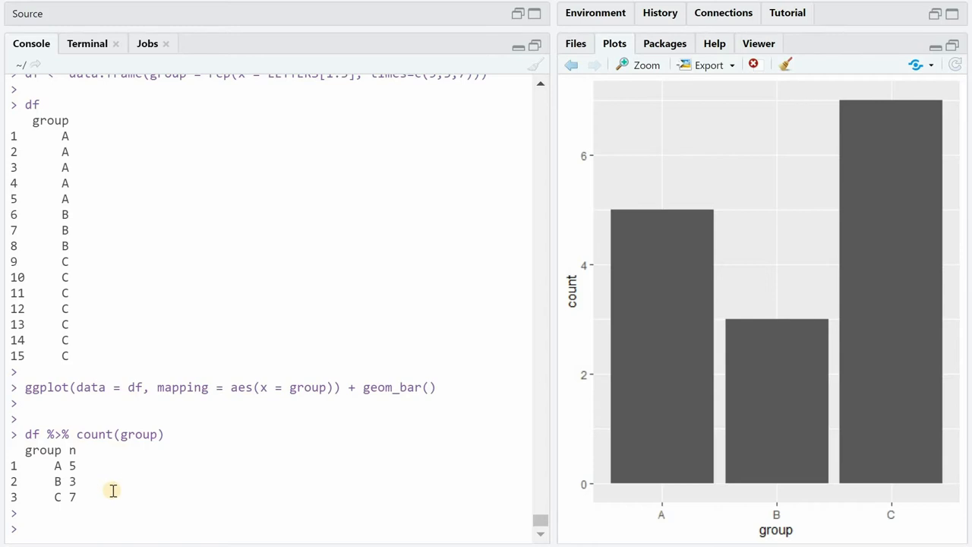
pyautogui.moveTo(230, 459)
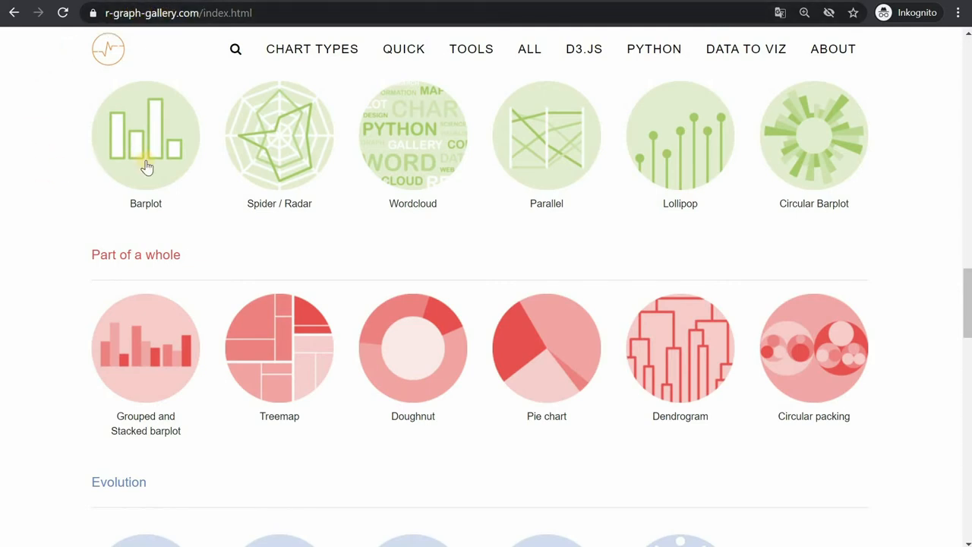
pyautogui.moveTo(54, 362)
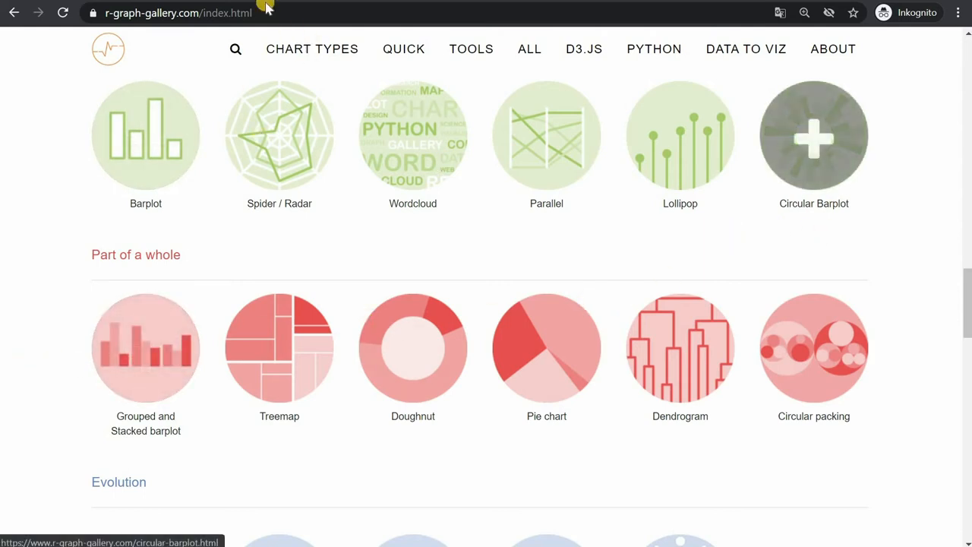
# Browse the Circular Barplot gallery page, scrolling through its labelled and customised examples
pyautogui.click(146, 346)
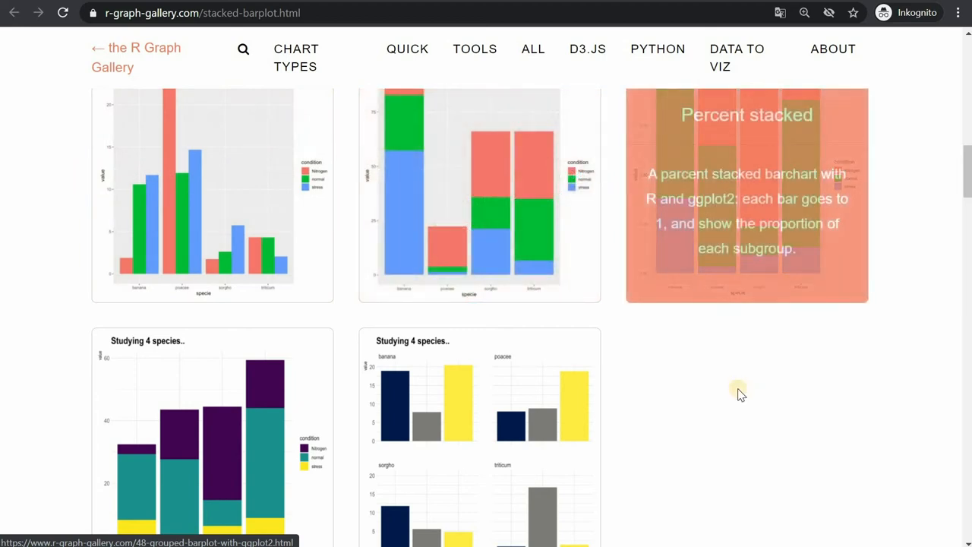
pyautogui.scroll(-3)
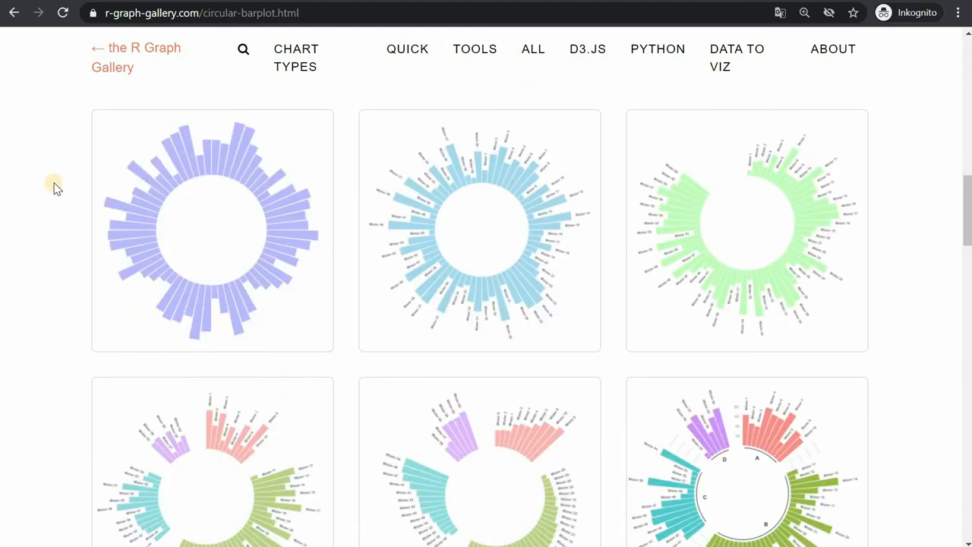
pyautogui.moveTo(297, 185)
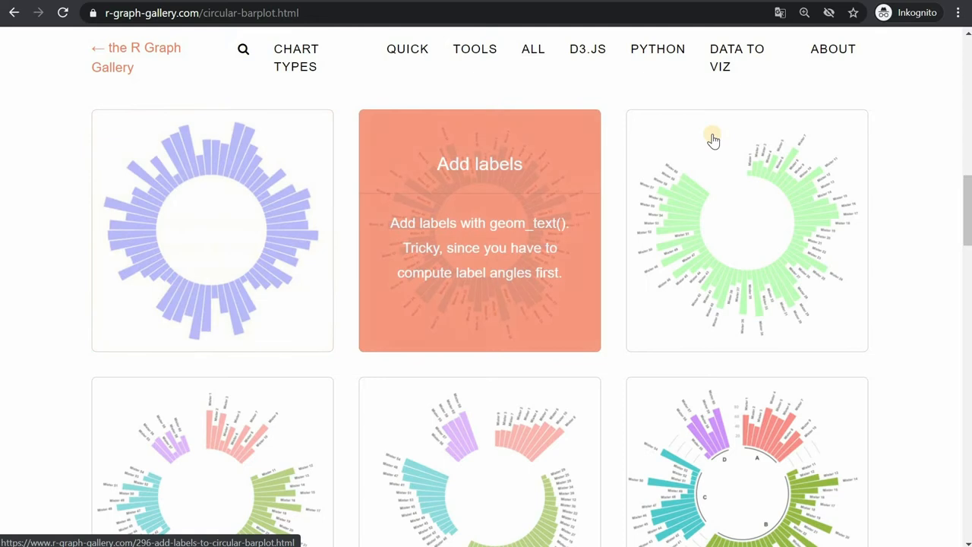
pyautogui.scroll(-3)
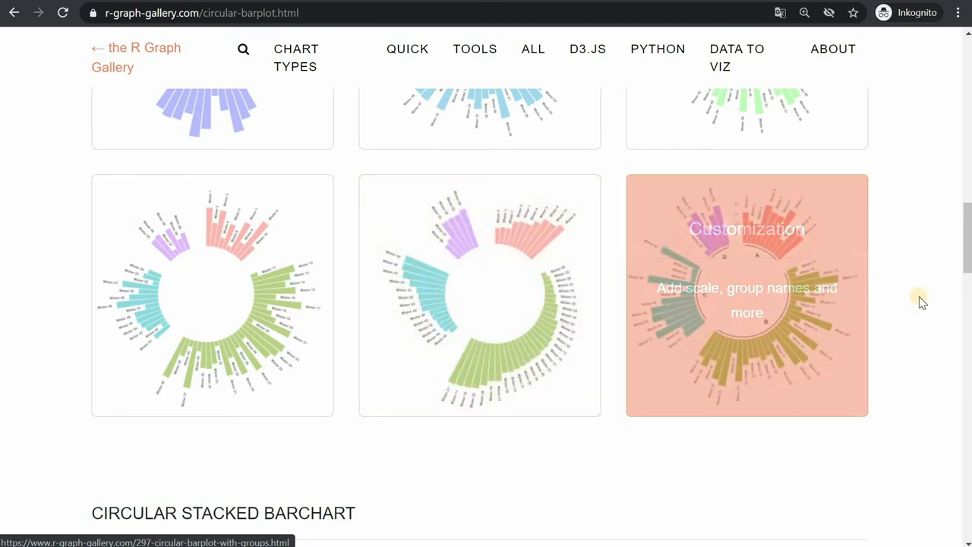
pyautogui.moveTo(921, 295)
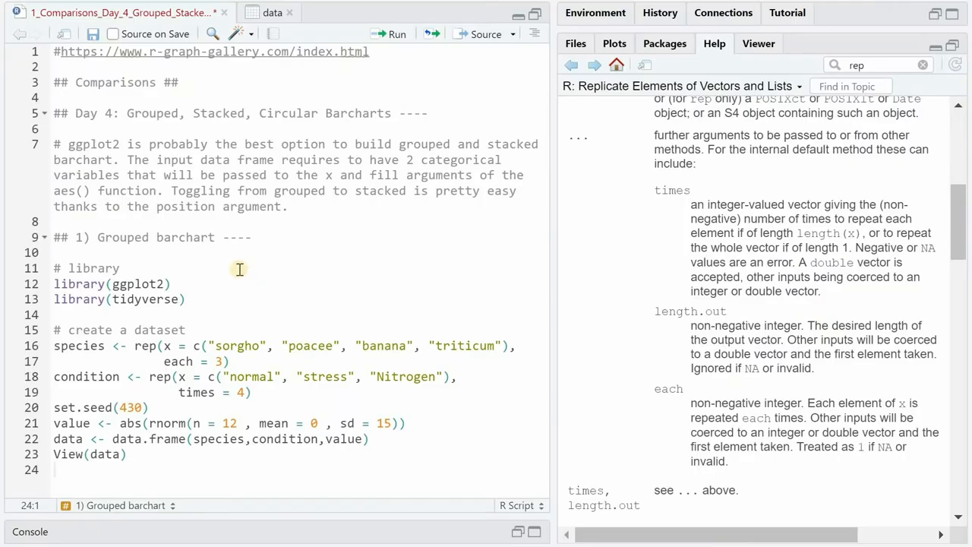
pyautogui.moveTo(113, 351)
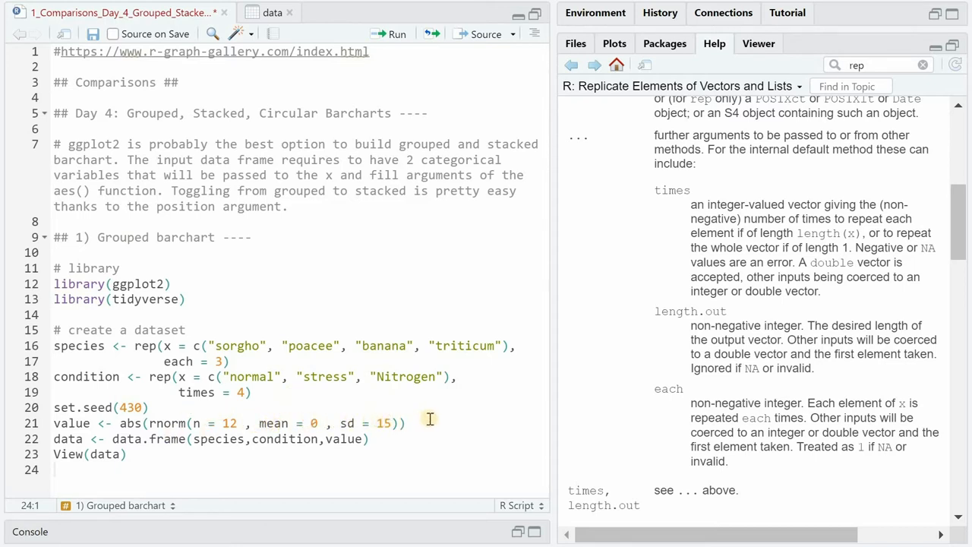
pyautogui.moveTo(137, 427)
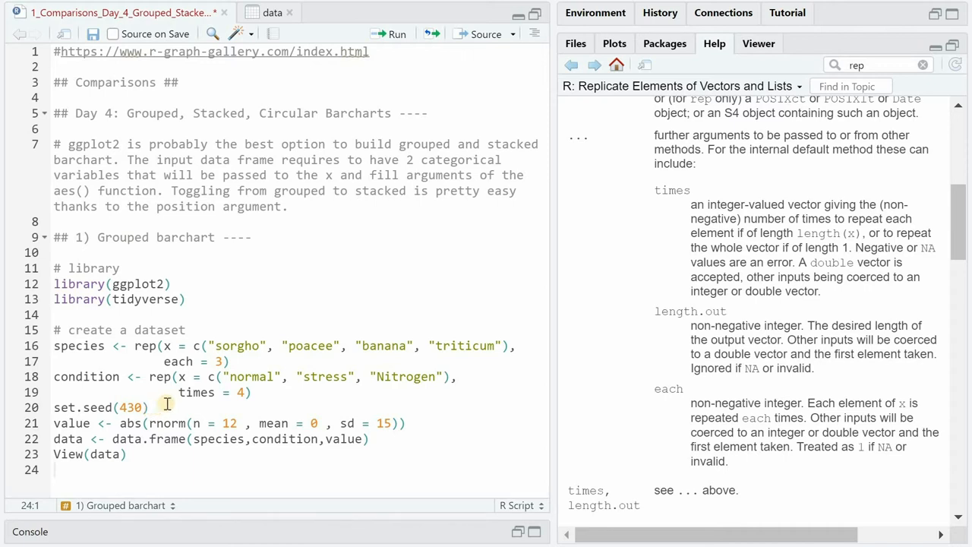
pyautogui.click(272, 12)
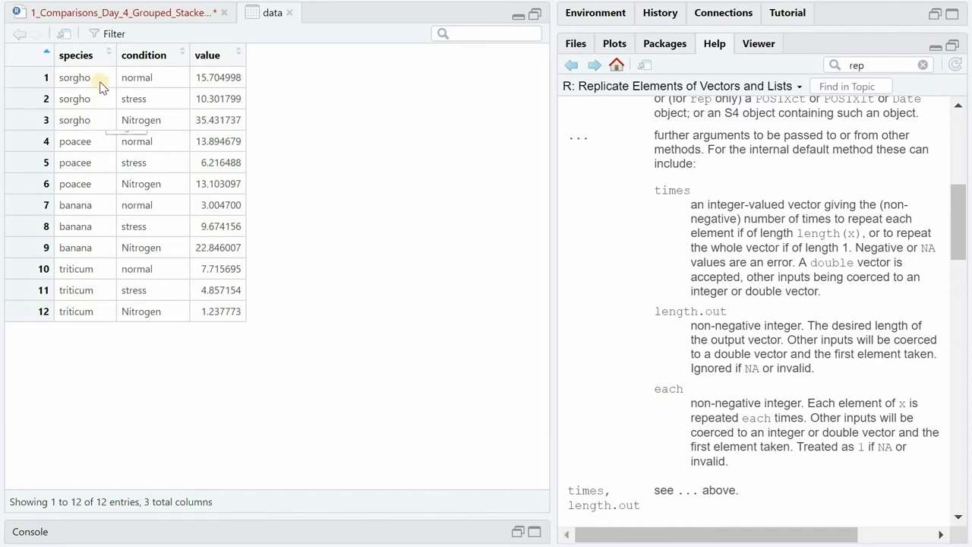
pyautogui.moveTo(104, 162)
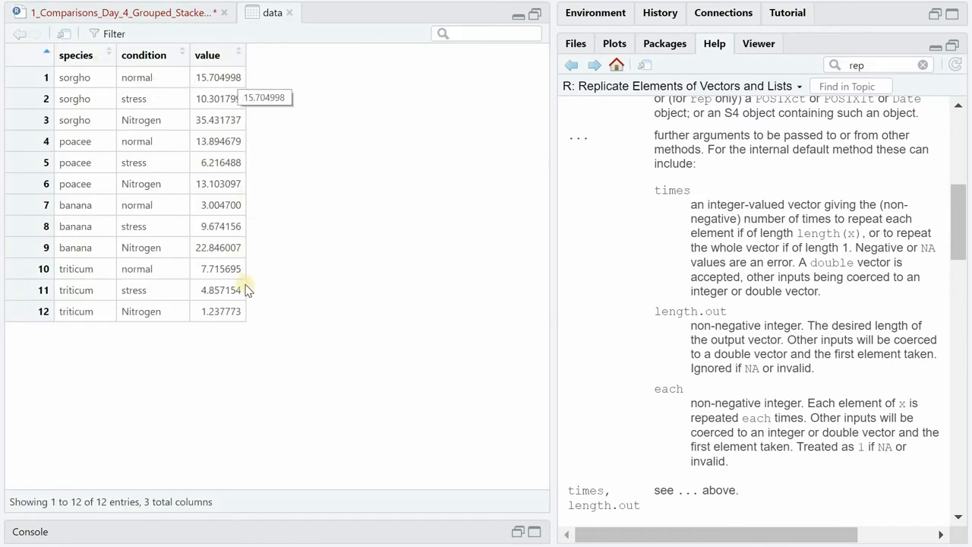
pyautogui.moveTo(166, 82)
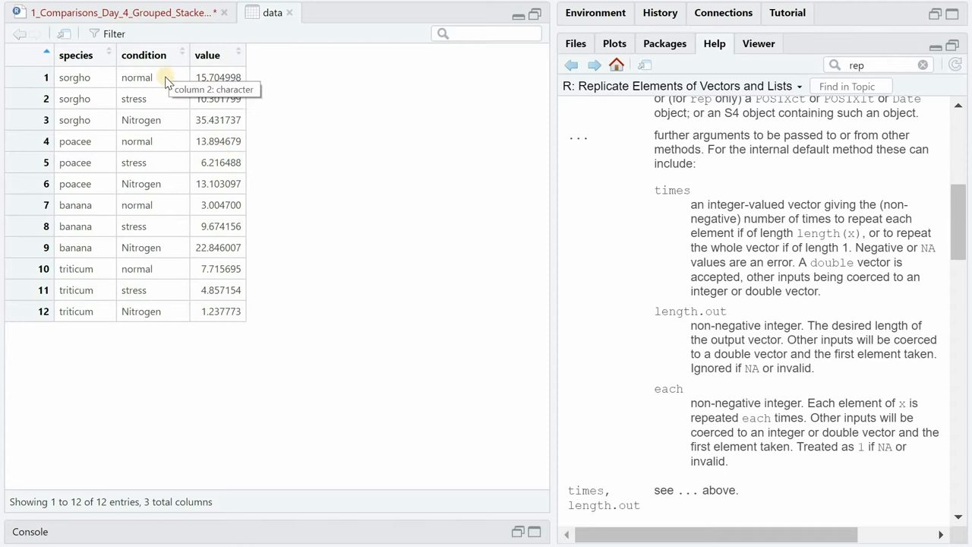
# View the twelve-row species/condition/value data frame in the data viewer
pyautogui.click(122, 12)
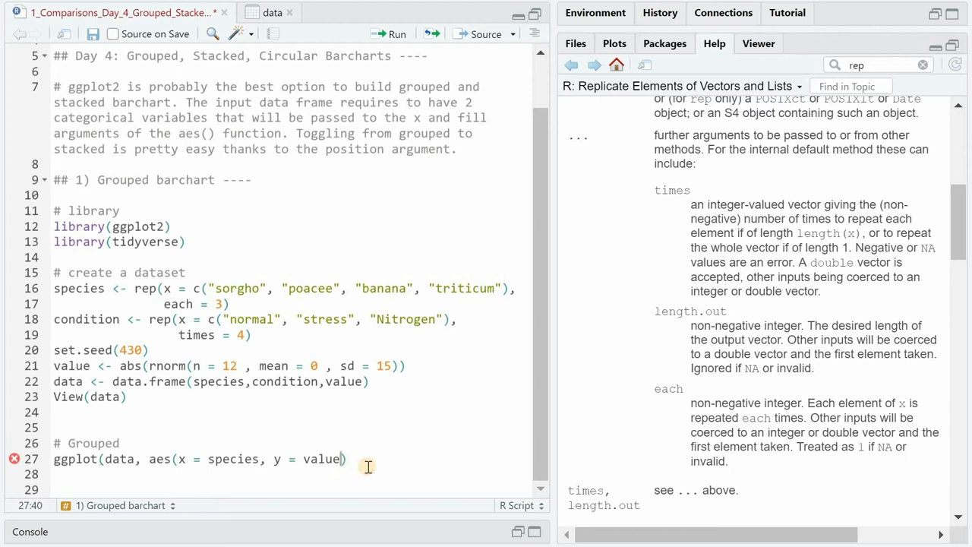
# Draw a dodged bar chart of value by species, filled by condition, with stat identity
pyautogui.write(', fill = condition')
pyautogui.click(288, 474)
pyautogui.write('geom_bar(')
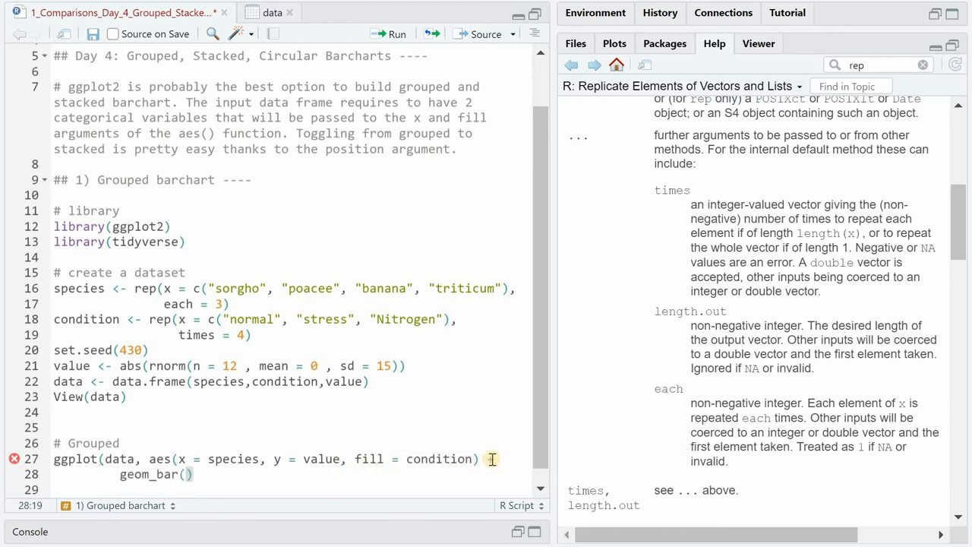
pyautogui.write('stat = "identity",')
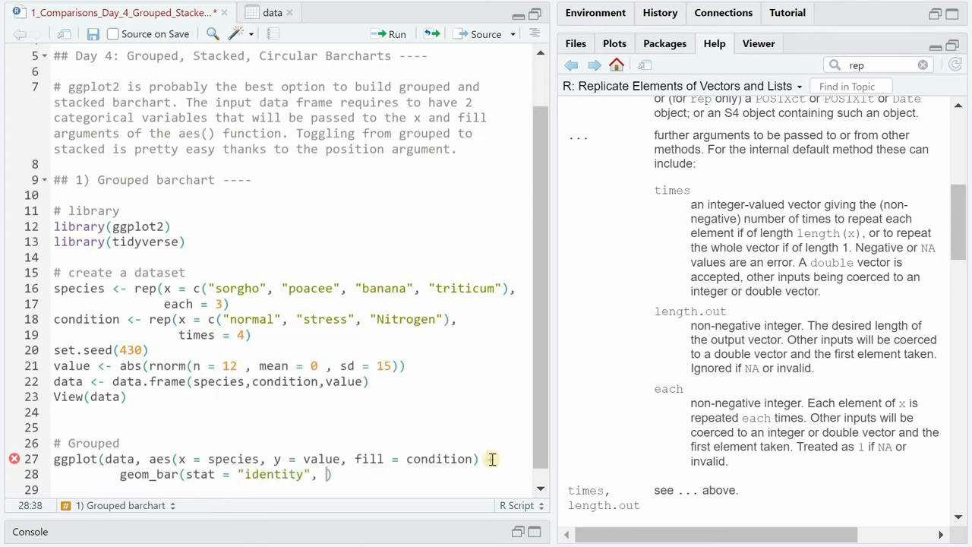
pyautogui.write('position = "dodge')
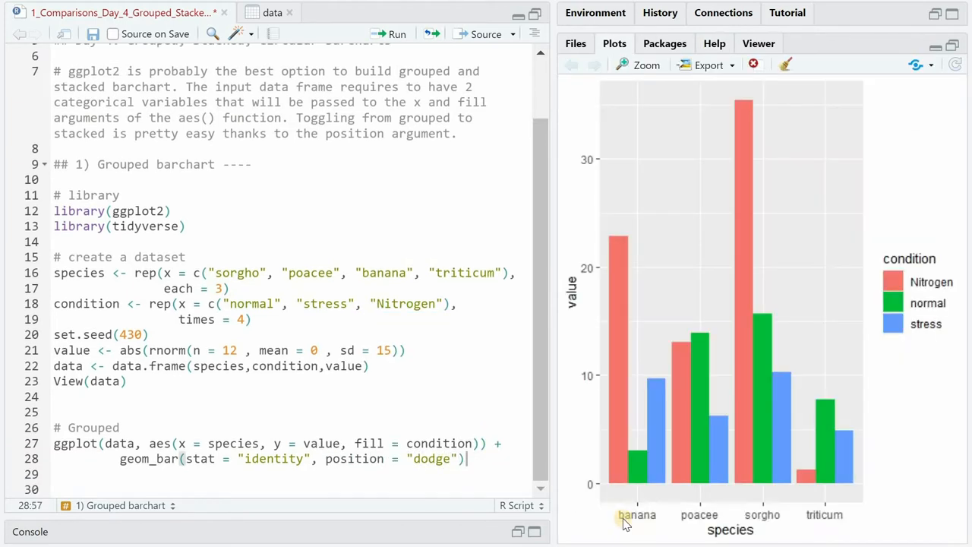
pyautogui.moveTo(615, 255)
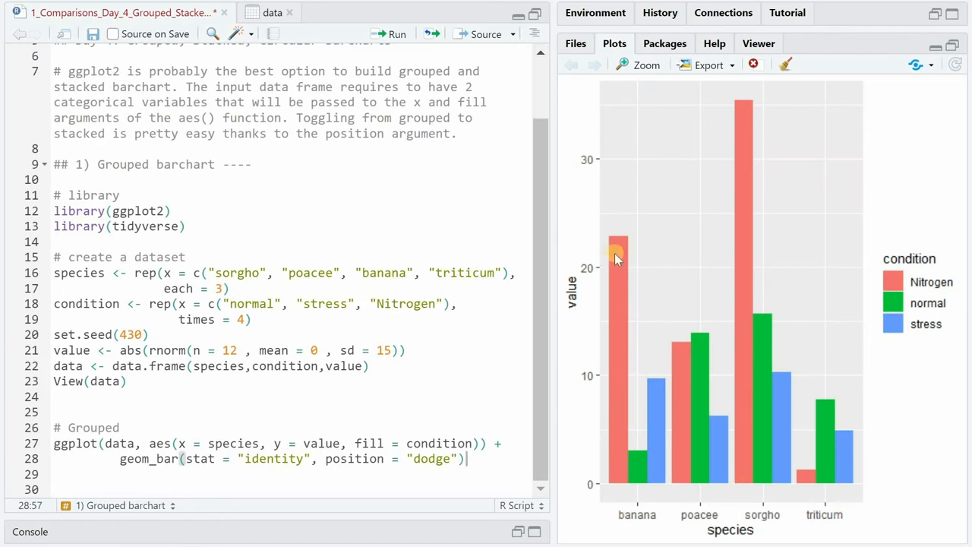
pyautogui.moveTo(743, 283)
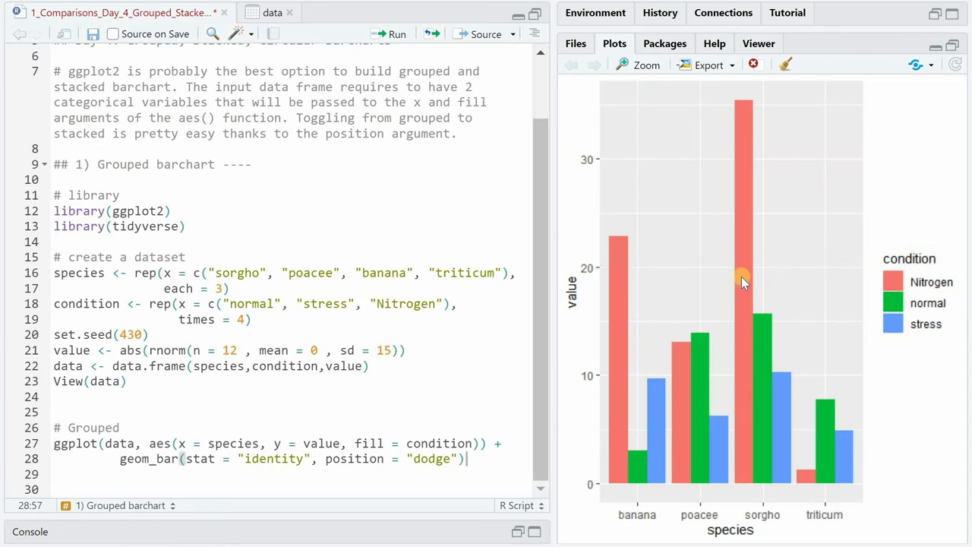
pyautogui.moveTo(655, 403)
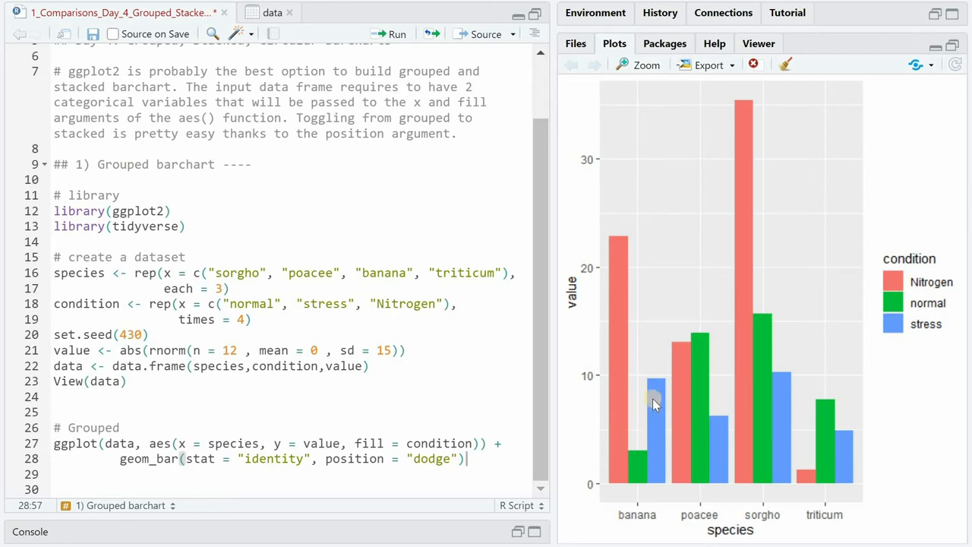
pyautogui.moveTo(700, 386)
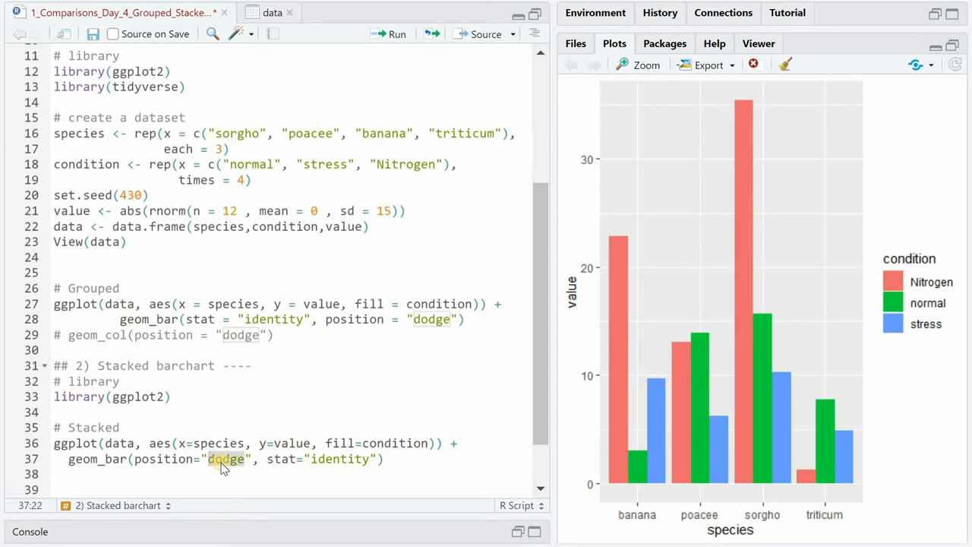
# Plot a stacked version, then a fill-position version with percent-labelled y axis via scales
pyautogui.write('stack')
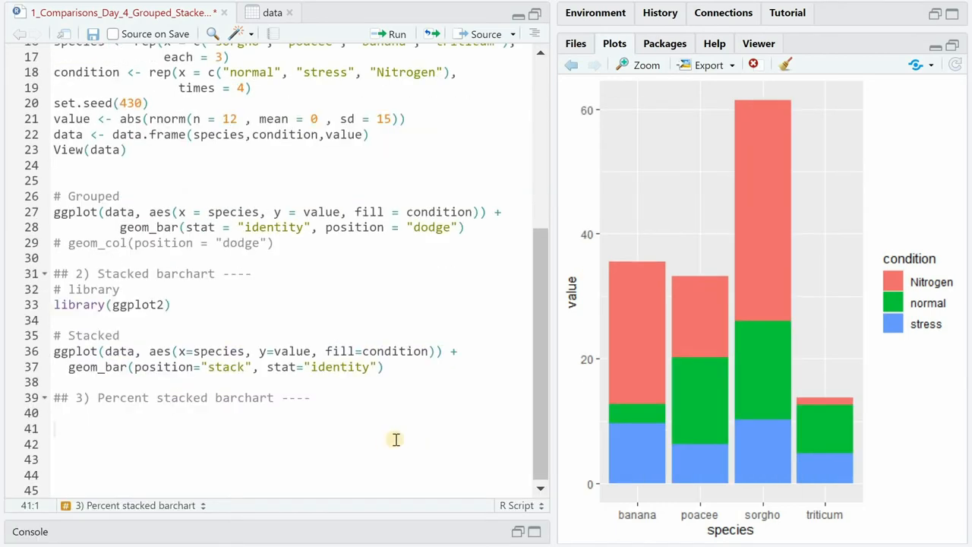
pyautogui.moveTo(646, 517)
pyautogui.write('library(scales')
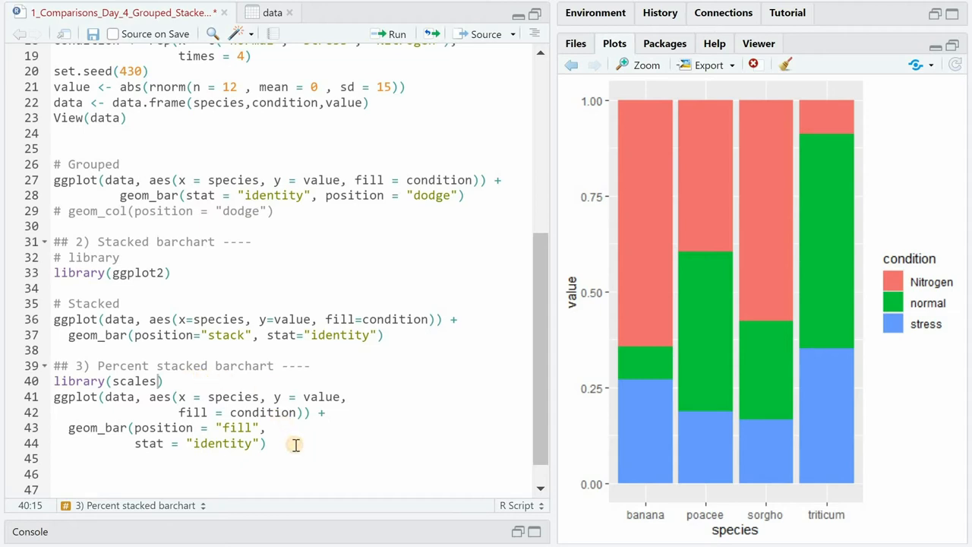
pyautogui.write('+')
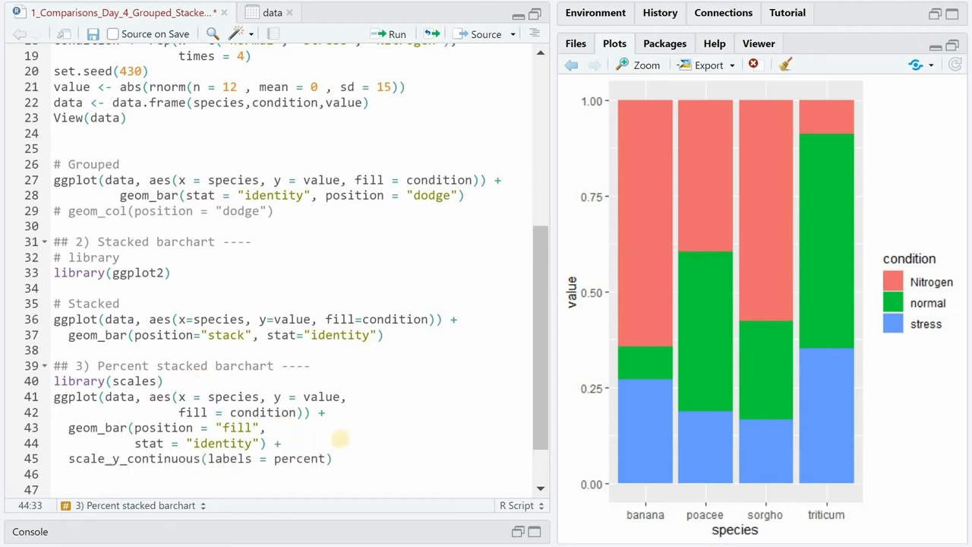
pyautogui.click(289, 444)
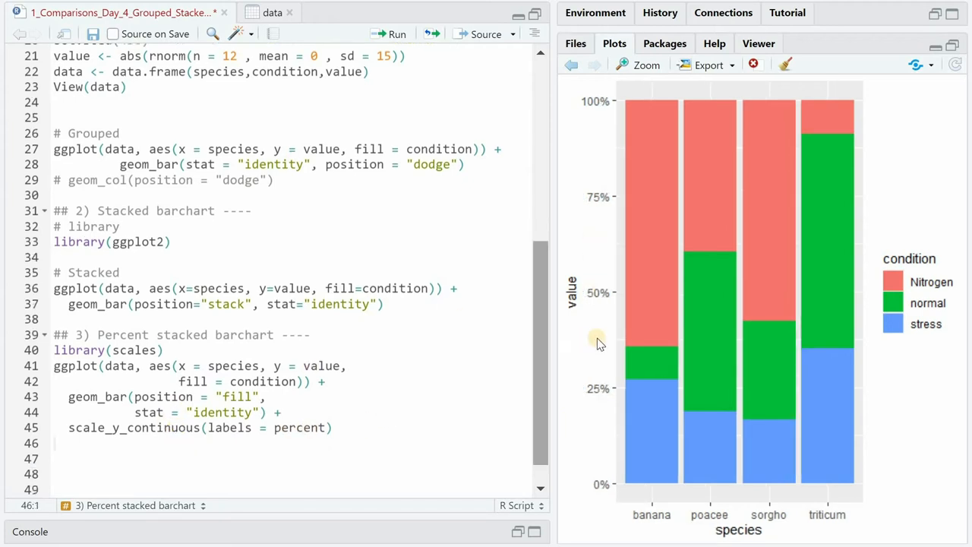
pyautogui.moveTo(593, 240)
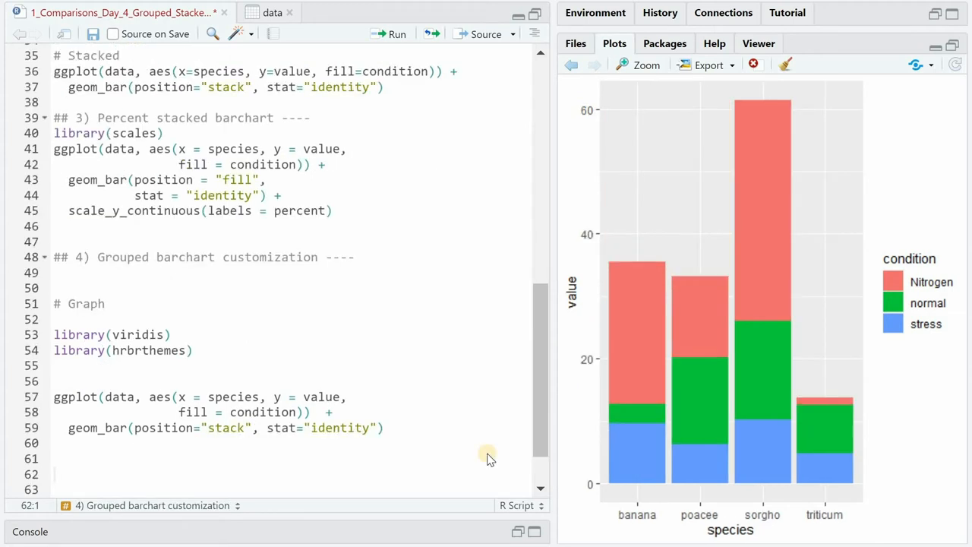
pyautogui.moveTo(167, 307)
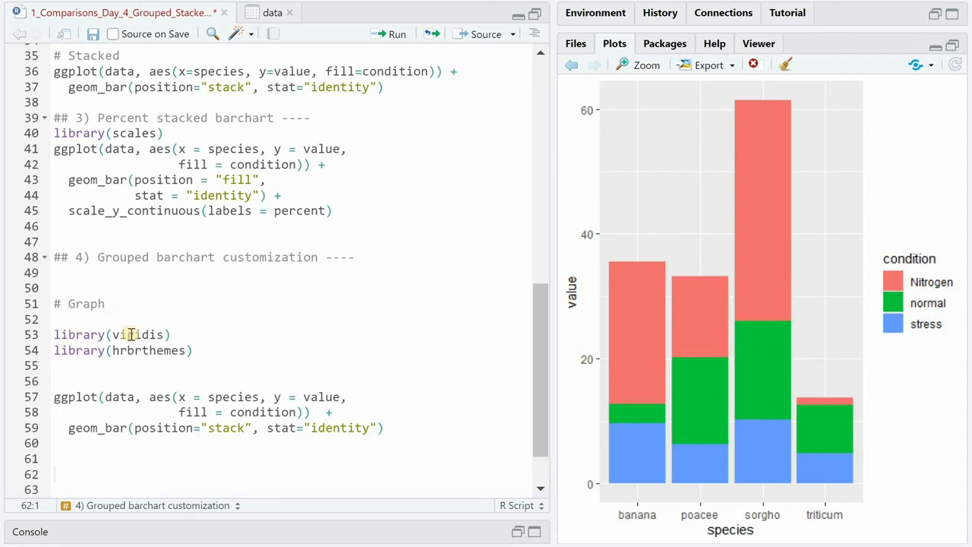
pyautogui.moveTo(264, 328)
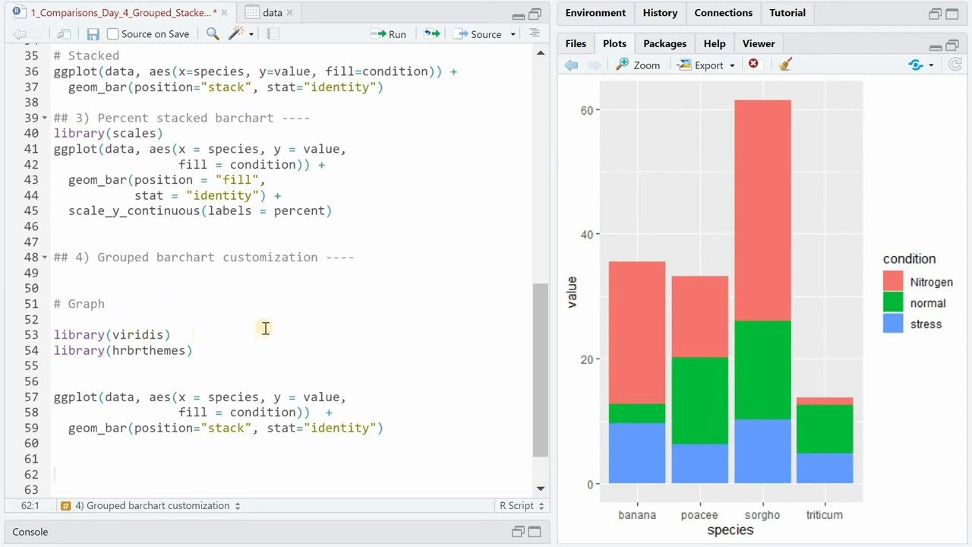
pyautogui.moveTo(249, 351)
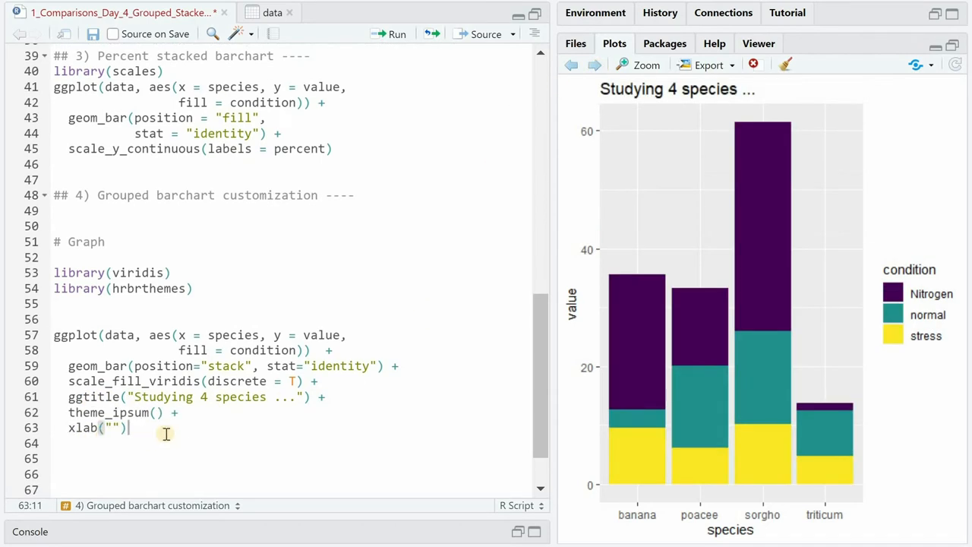
pyautogui.moveTo(685, 508)
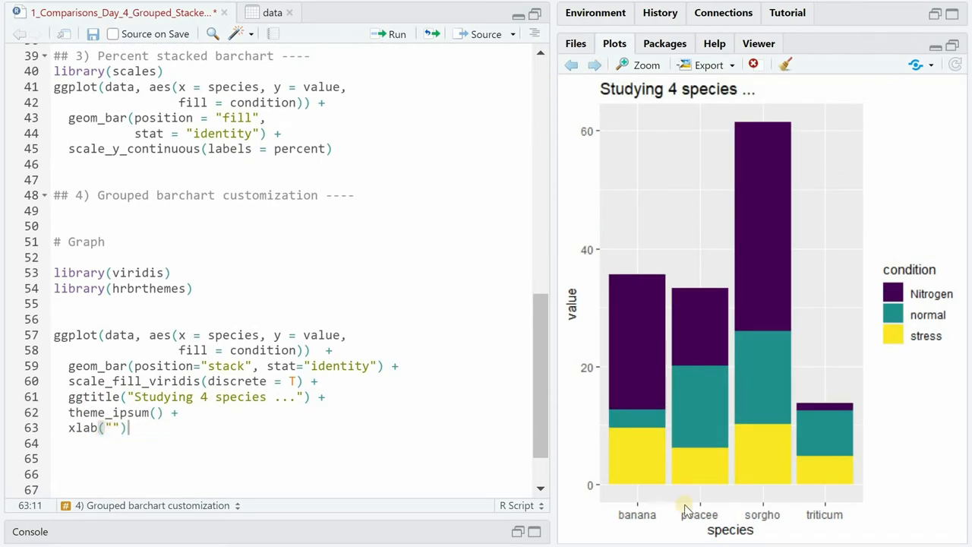
pyautogui.moveTo(772, 535)
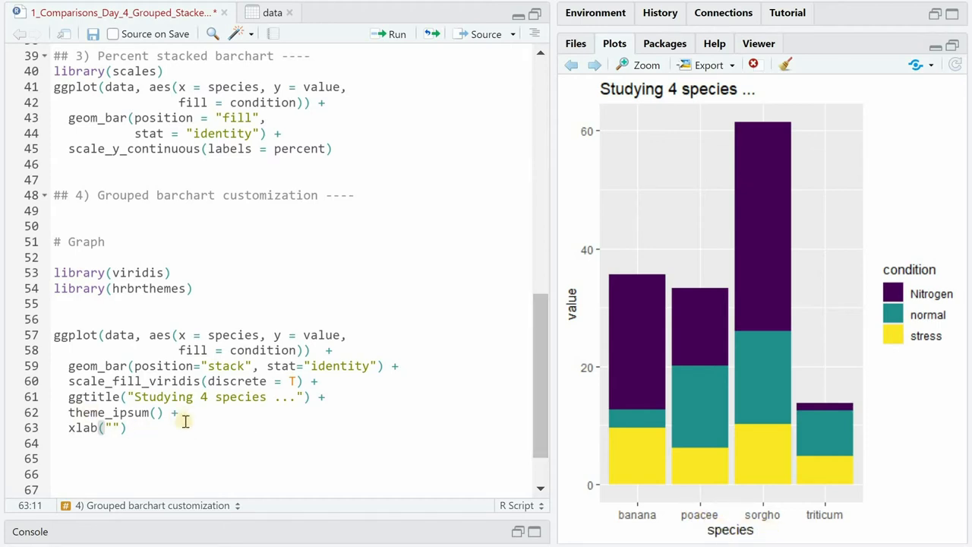
pyautogui.moveTo(596, 64)
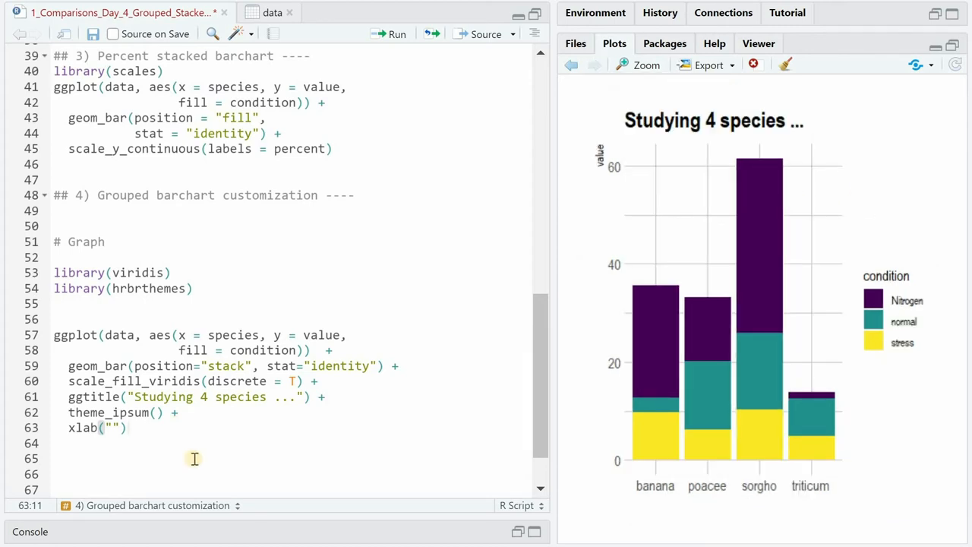
pyautogui.moveTo(49, 520)
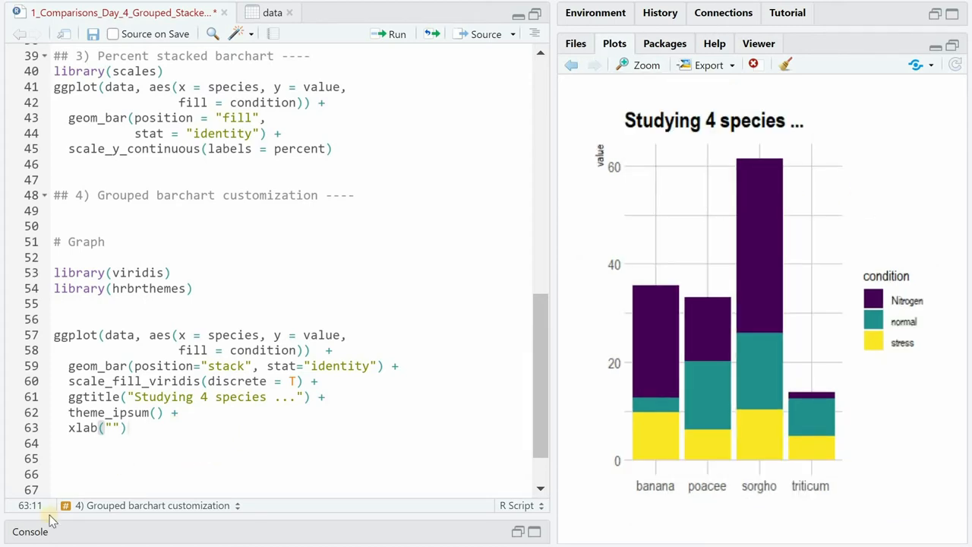
# Run the stacked chart with viridis fill, title 'Studying 4 species ...', theme_ipsum and empty xlab
pyautogui.scroll(-3)
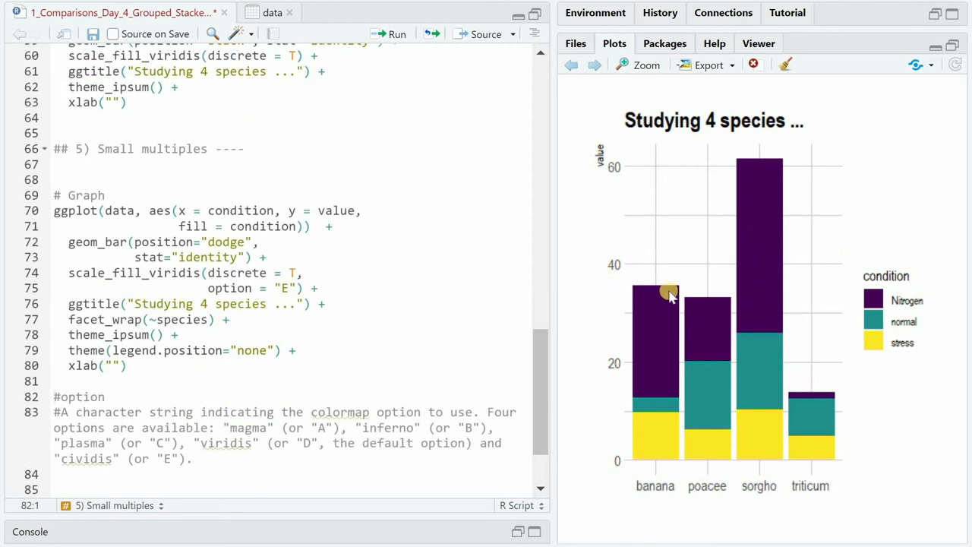
pyautogui.moveTo(656, 446)
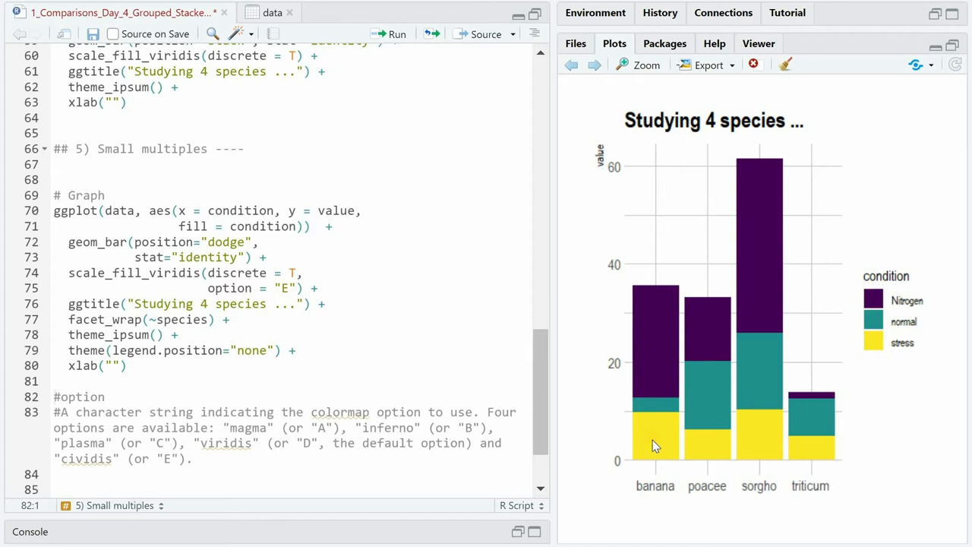
pyautogui.moveTo(657, 439)
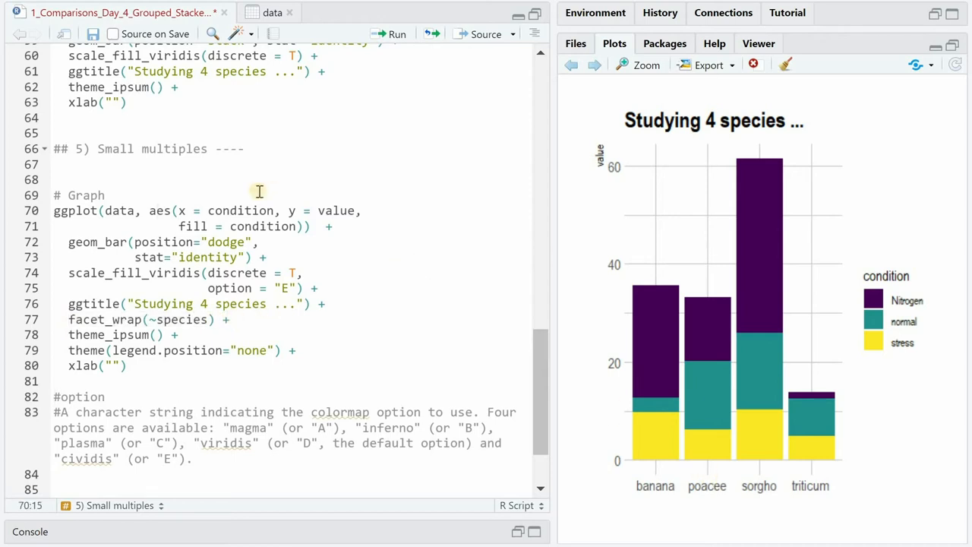
# Run the facet_wrap small multiples with option A, then step back to compare the B and E plots
pyautogui.doubleClick(240, 210)
pyautogui.write(" (option = 'A')")
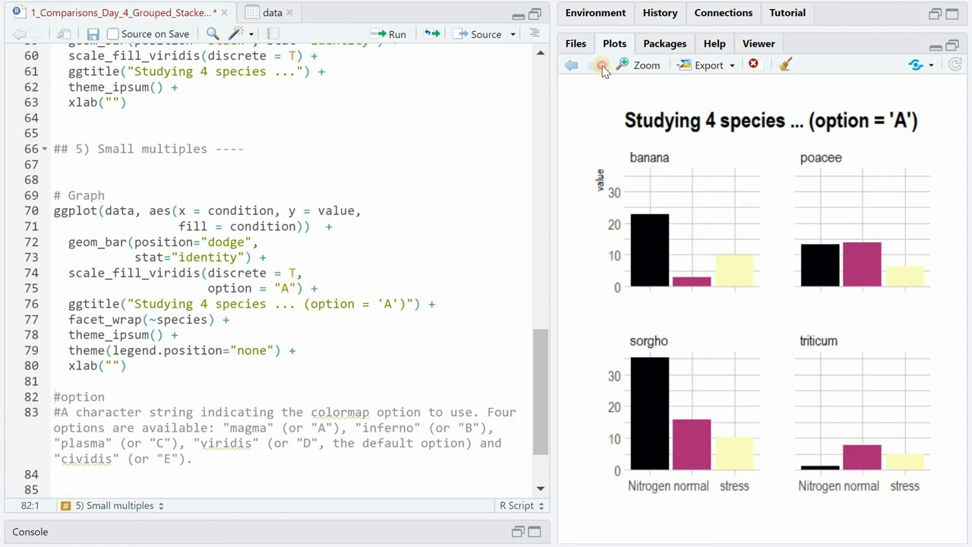
pyautogui.click(570, 64)
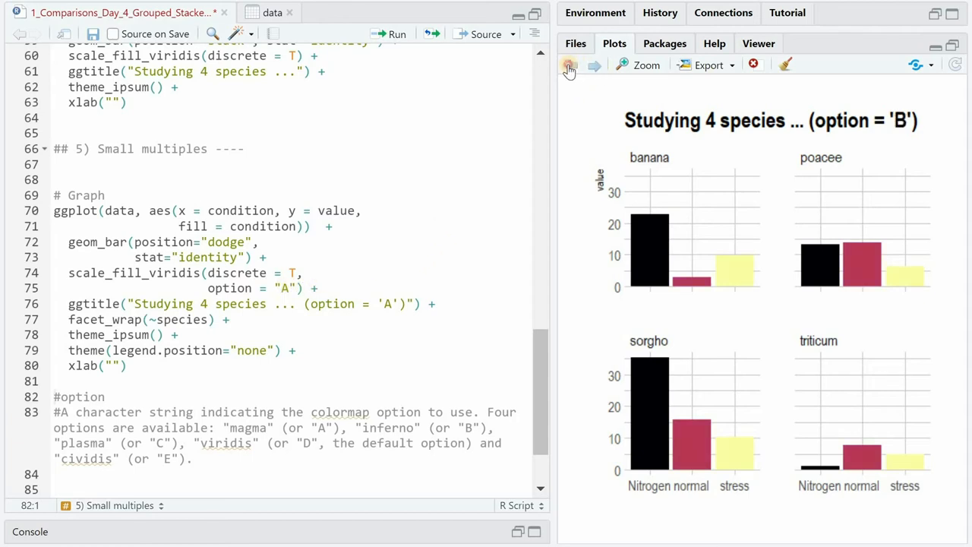
pyautogui.click(569, 64)
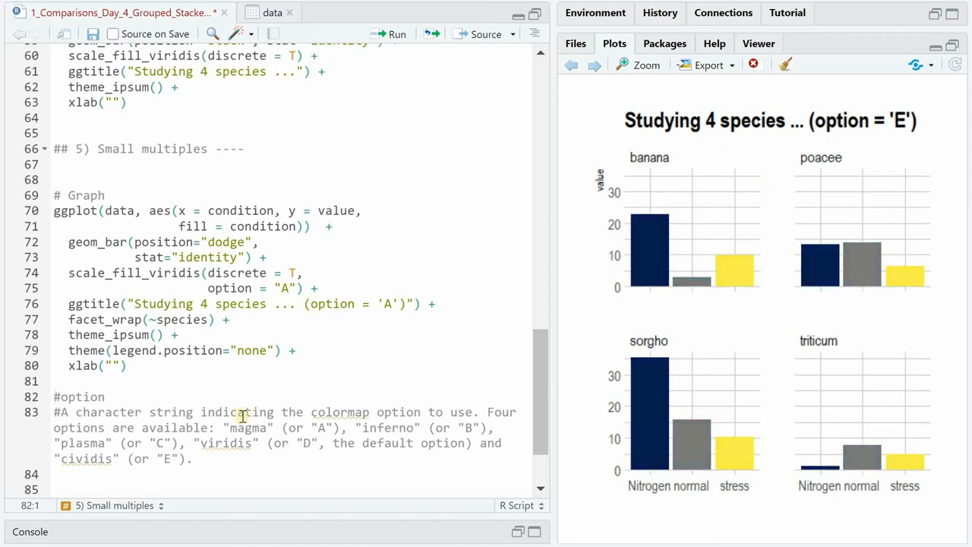
pyautogui.scroll(-3)
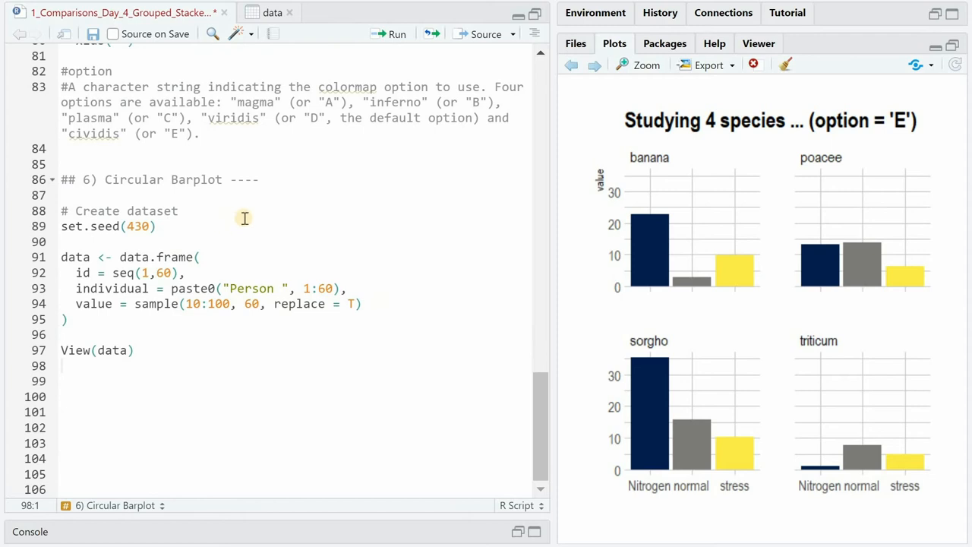
pyautogui.moveTo(88, 275)
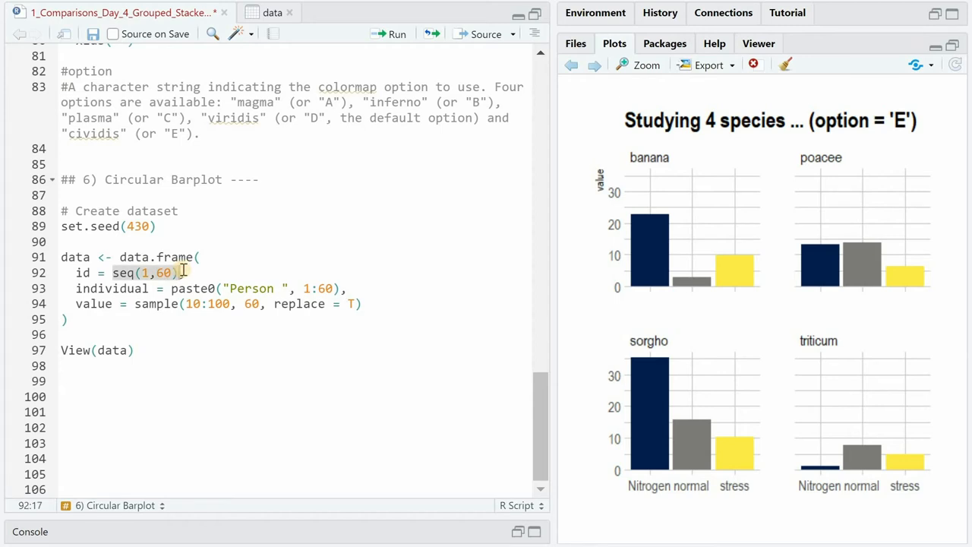
# Replace seq(1,60) with 1:60 for the id column and run the dataset code
pyautogui.write('1:,')
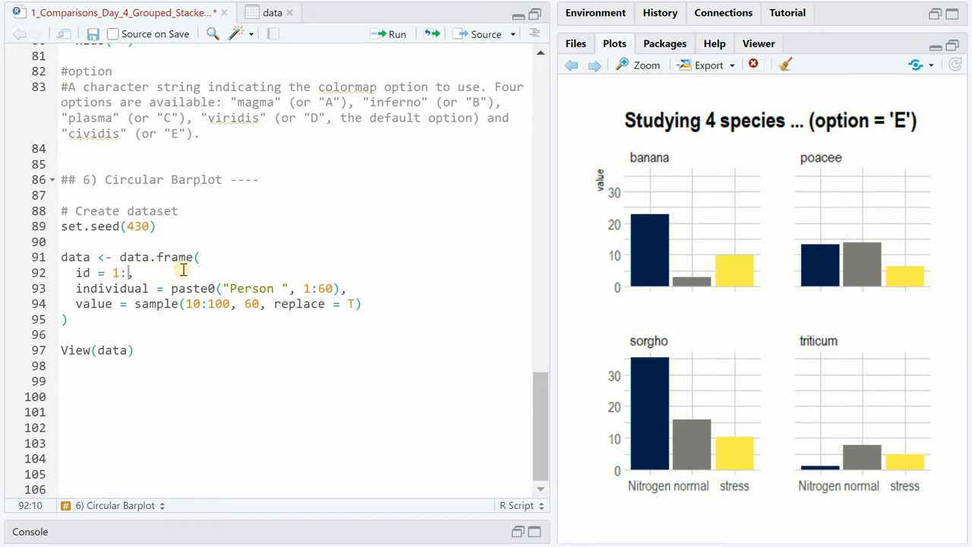
pyautogui.write('60')
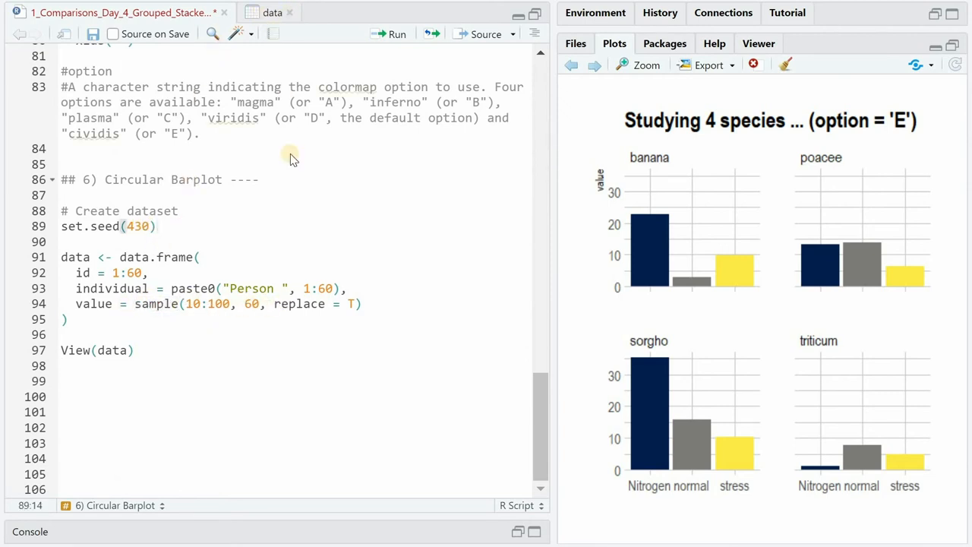
pyautogui.click(272, 12)
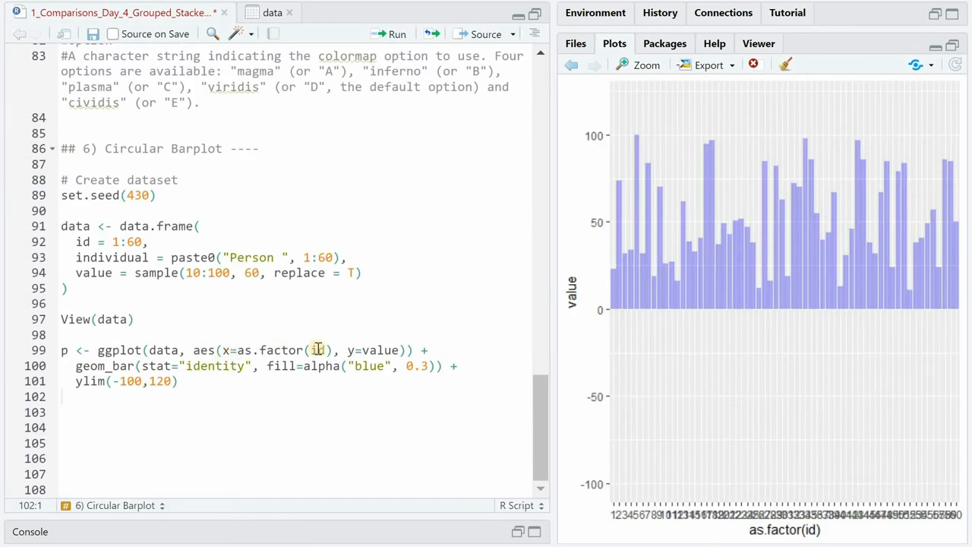
# Wrap the 60-bar chart into a circle with coord_polar(start = 0) on as.factor(id)
pyautogui.doubleClick(319, 349)
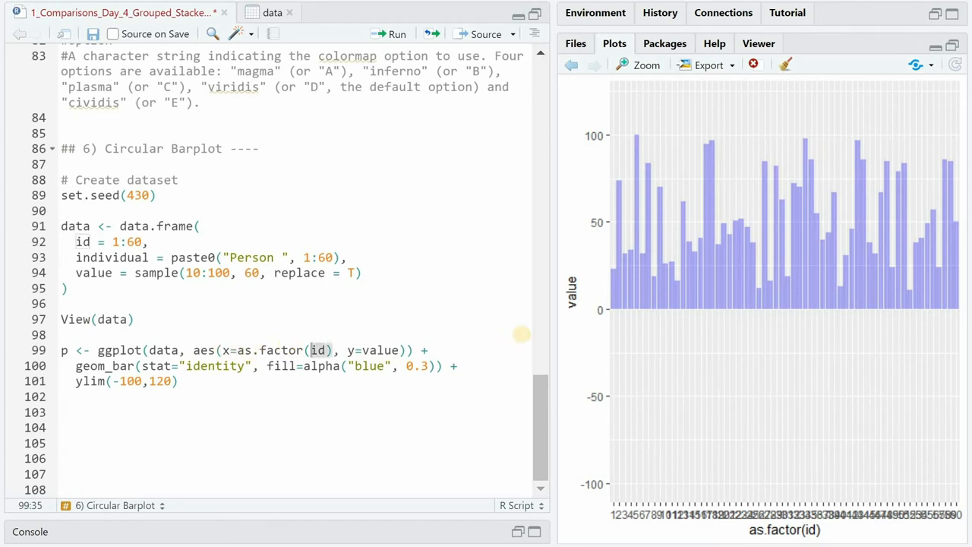
pyautogui.click(387, 349)
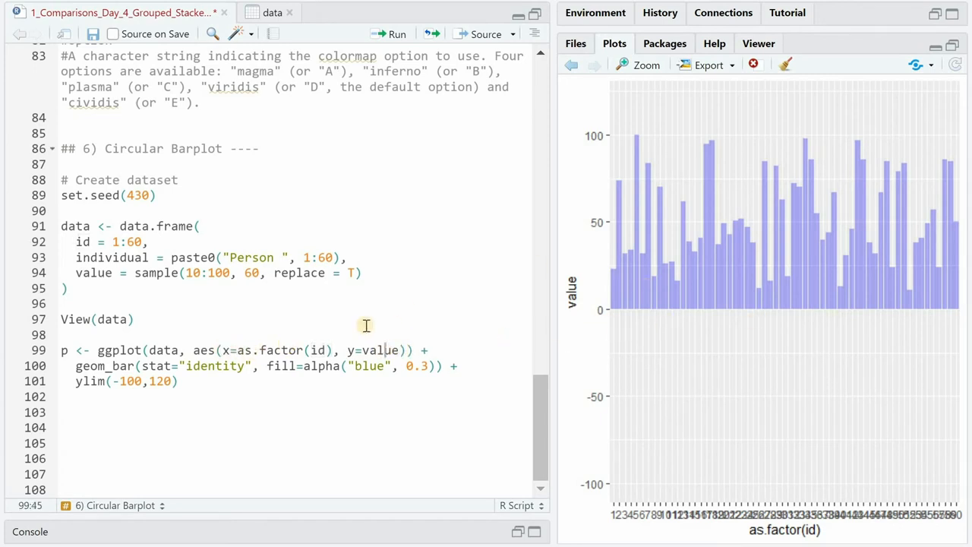
pyautogui.moveTo(179, 434)
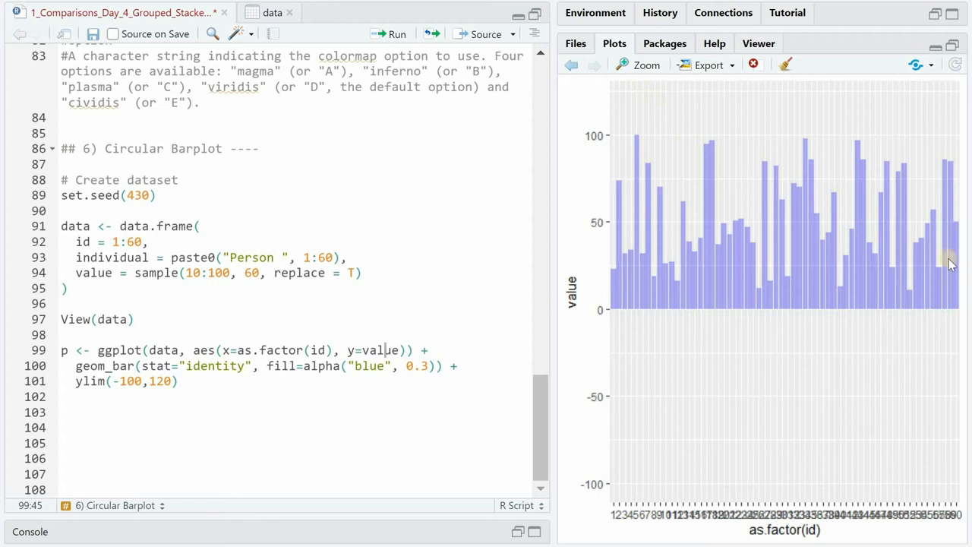
pyautogui.moveTo(827, 374)
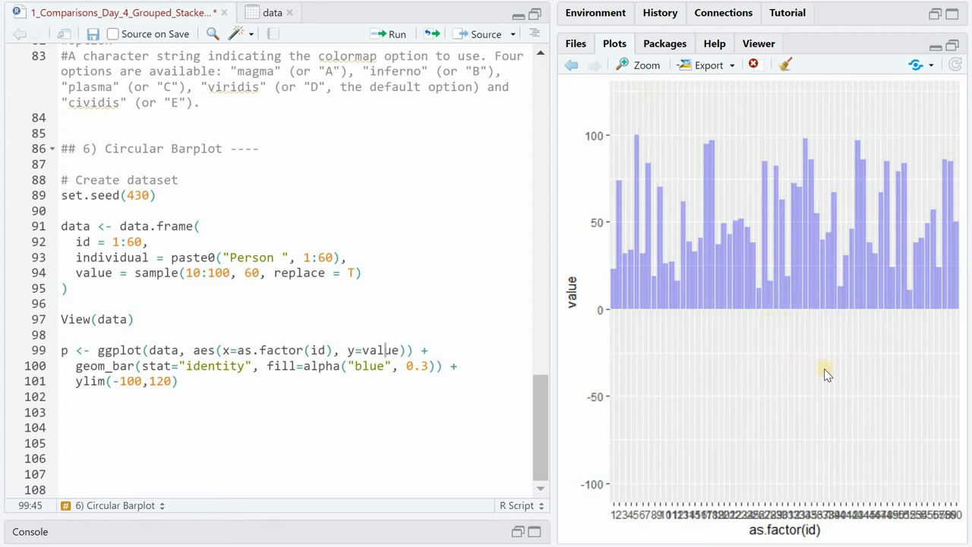
pyautogui.write('coord_polar(start = 0)')
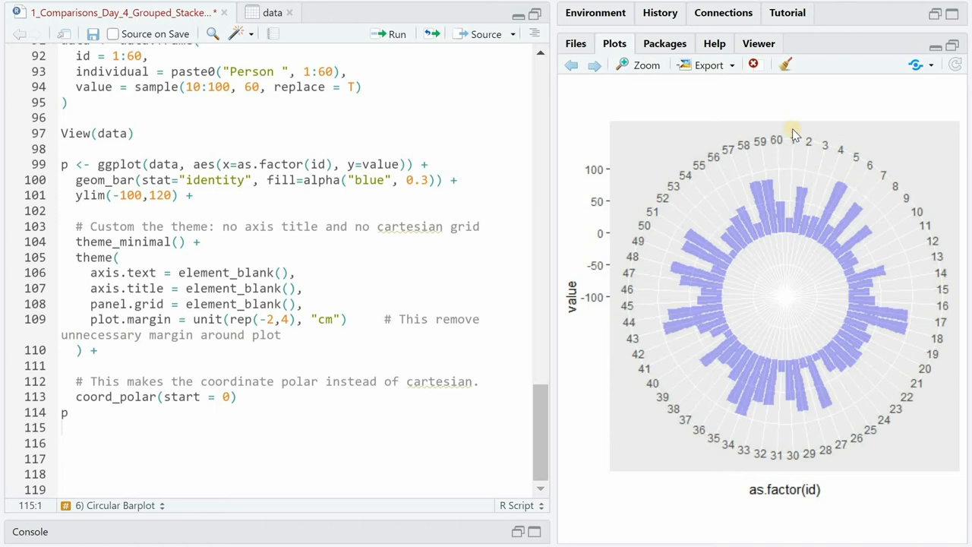
pyautogui.moveTo(619, 155)
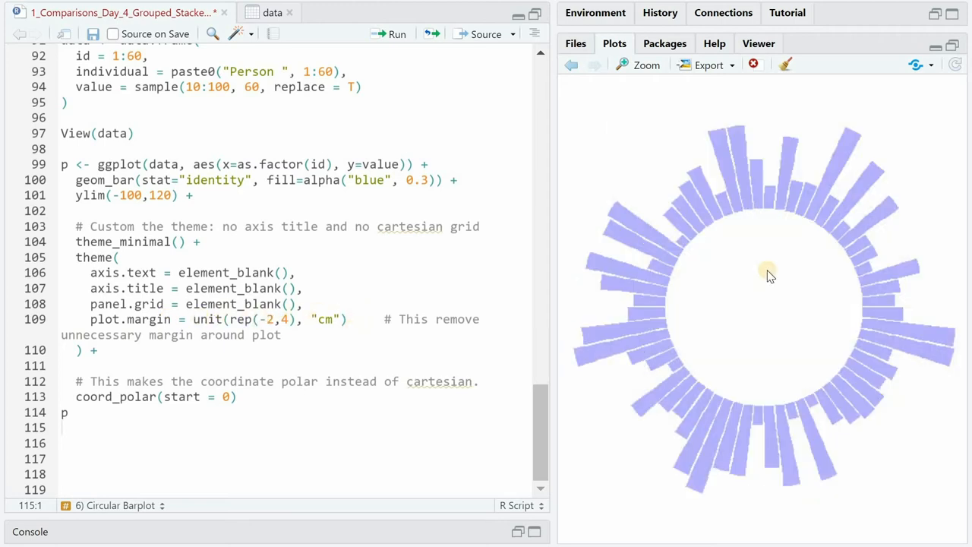
pyautogui.moveTo(763, 256)
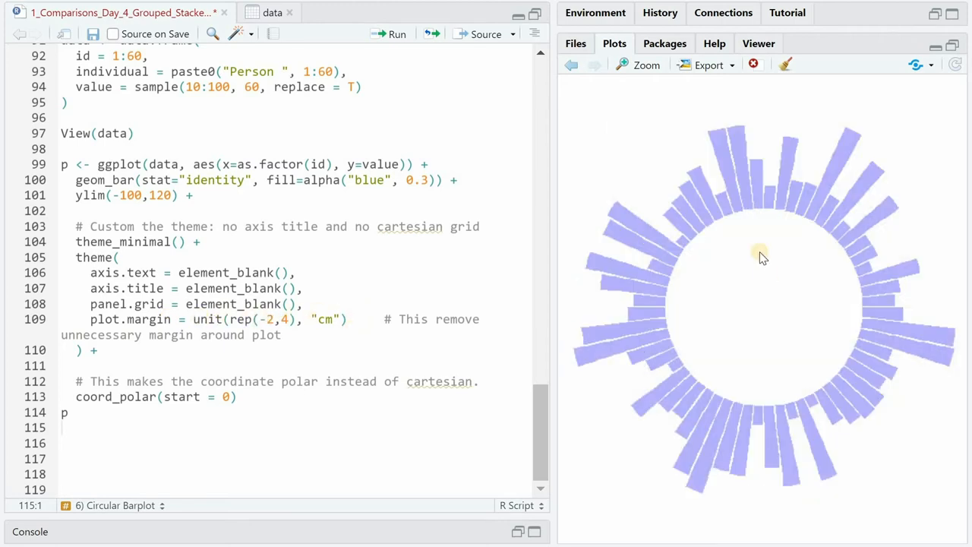
pyautogui.moveTo(201, 207)
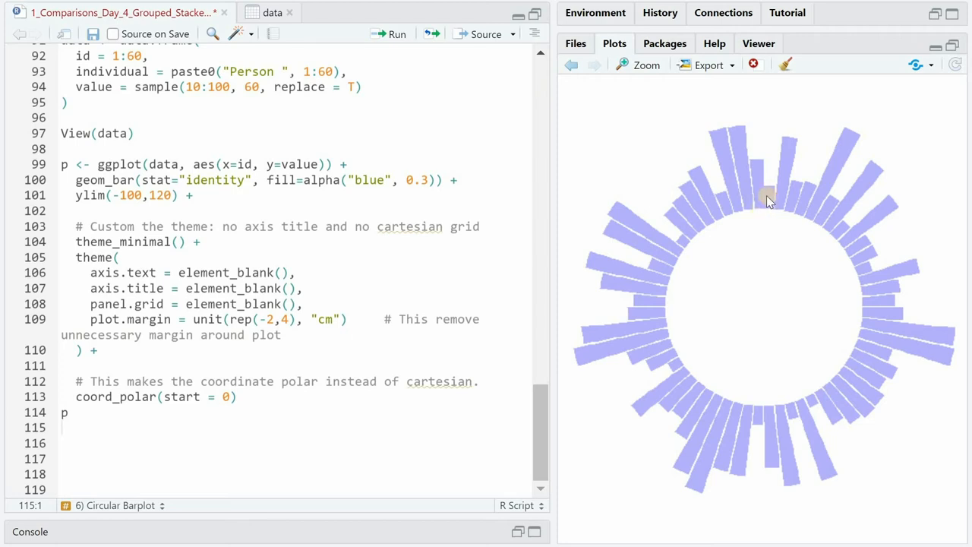
pyautogui.moveTo(744, 189)
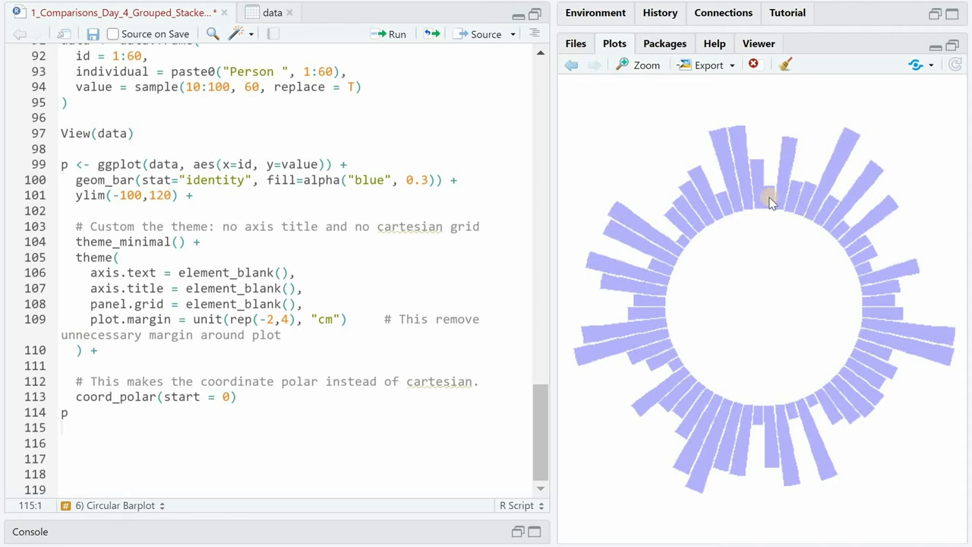
pyautogui.moveTo(760, 228)
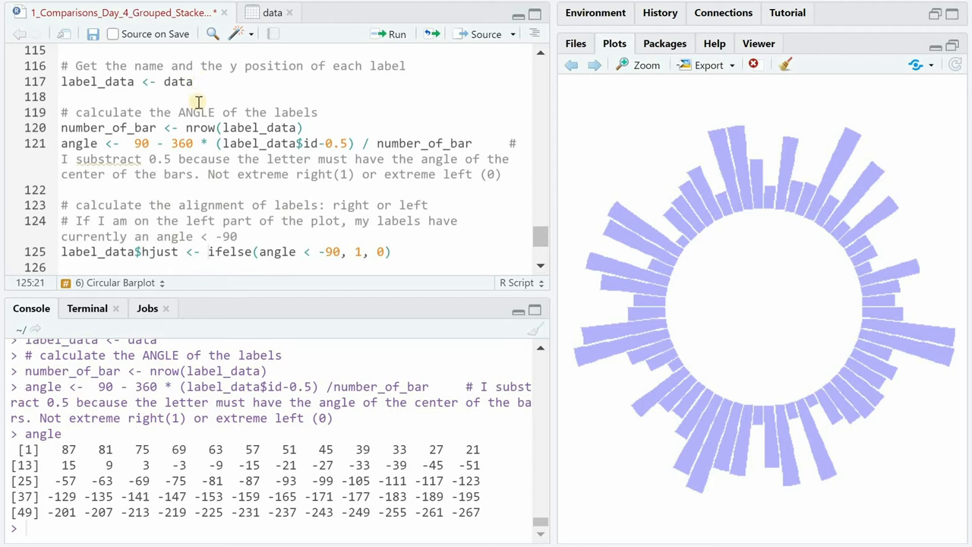
pyautogui.moveTo(844, 127)
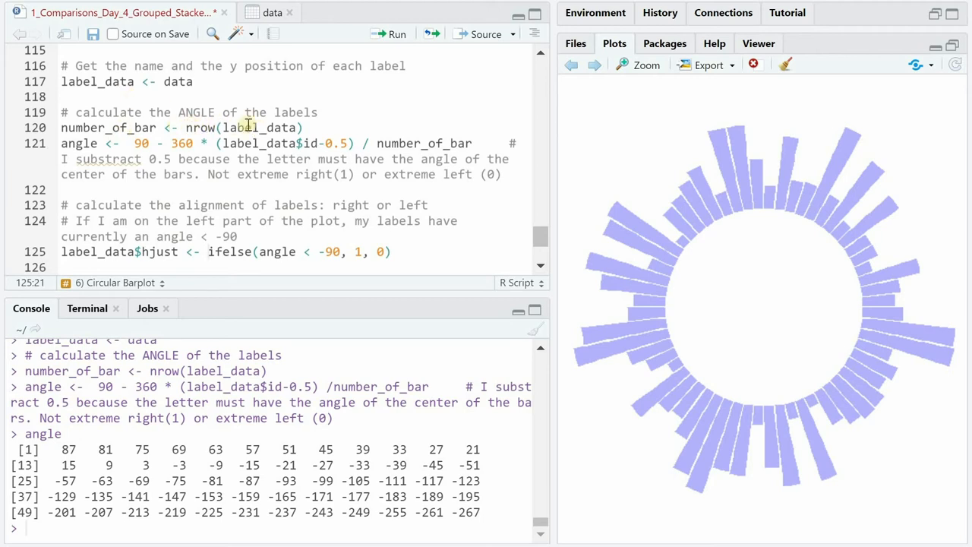
pyautogui.moveTo(377, 115)
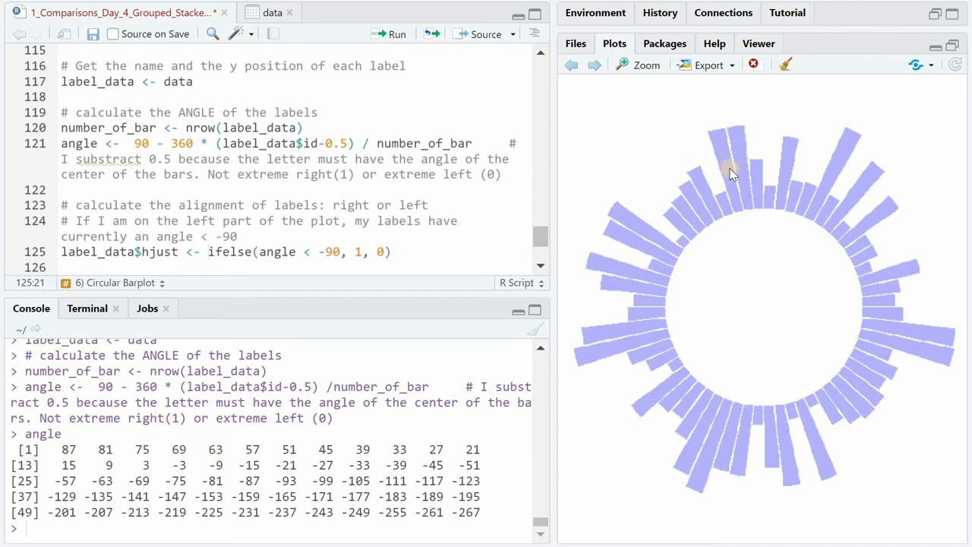
pyautogui.moveTo(125, 473)
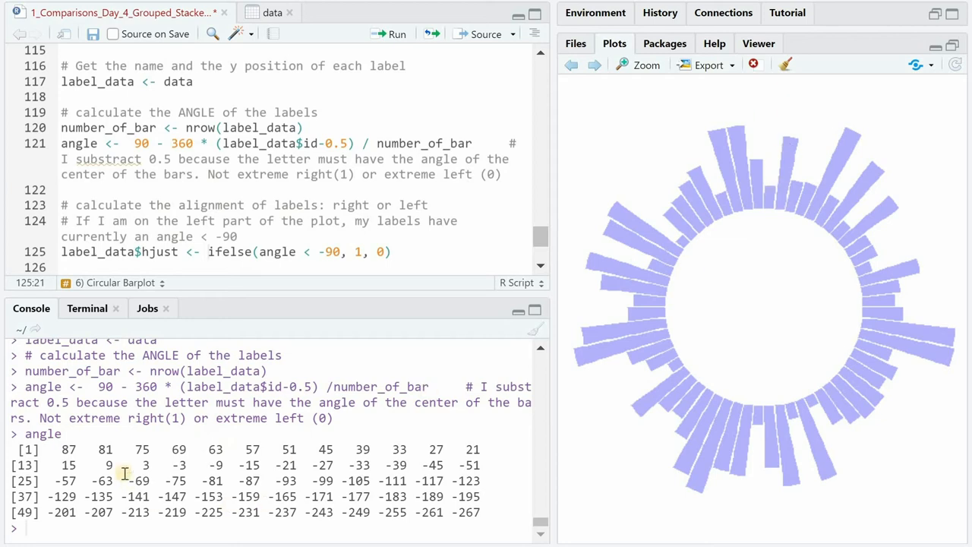
pyautogui.moveTo(915, 311)
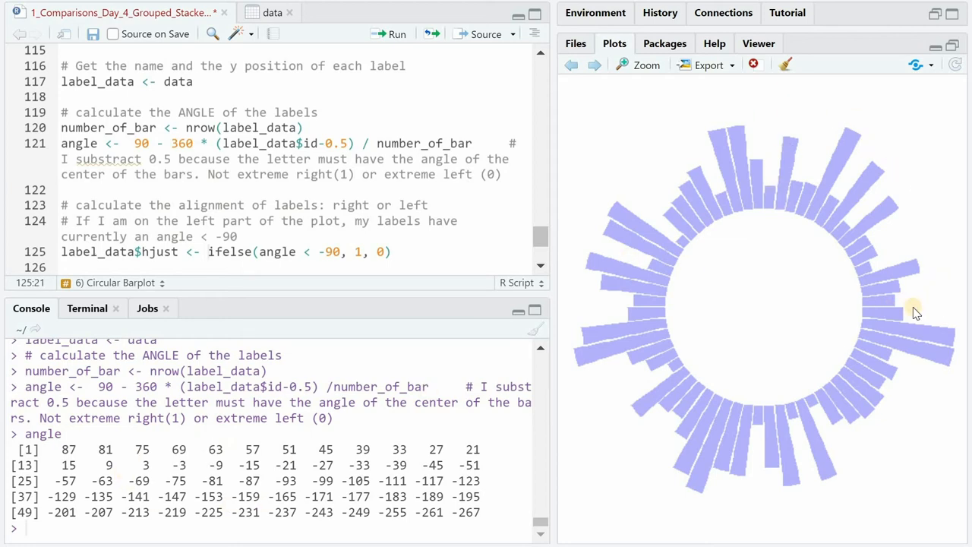
pyautogui.moveTo(943, 307)
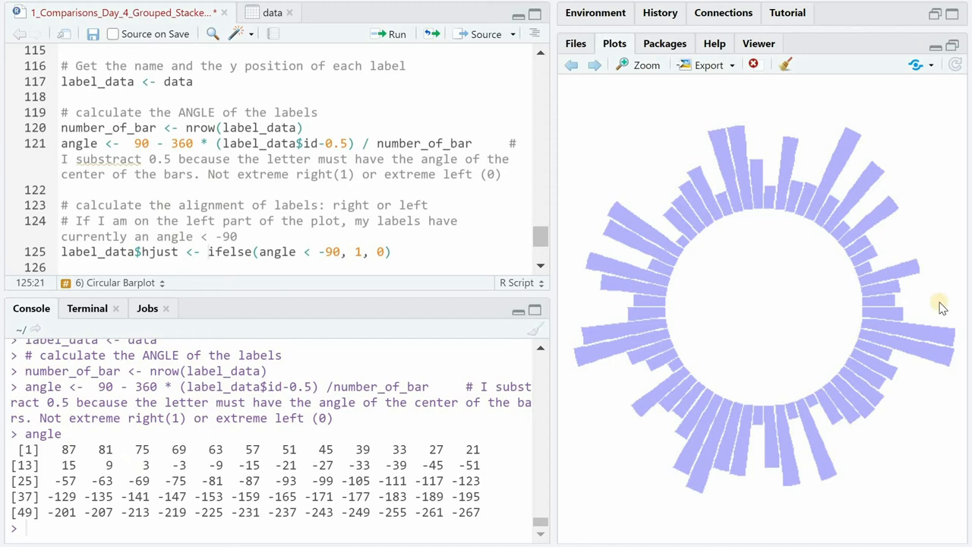
pyautogui.moveTo(772, 502)
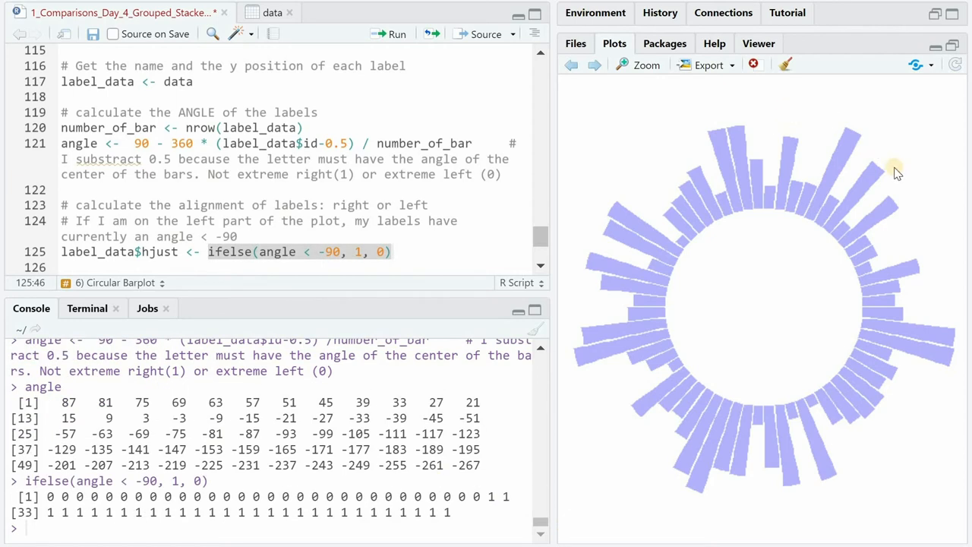
pyautogui.moveTo(832, 107)
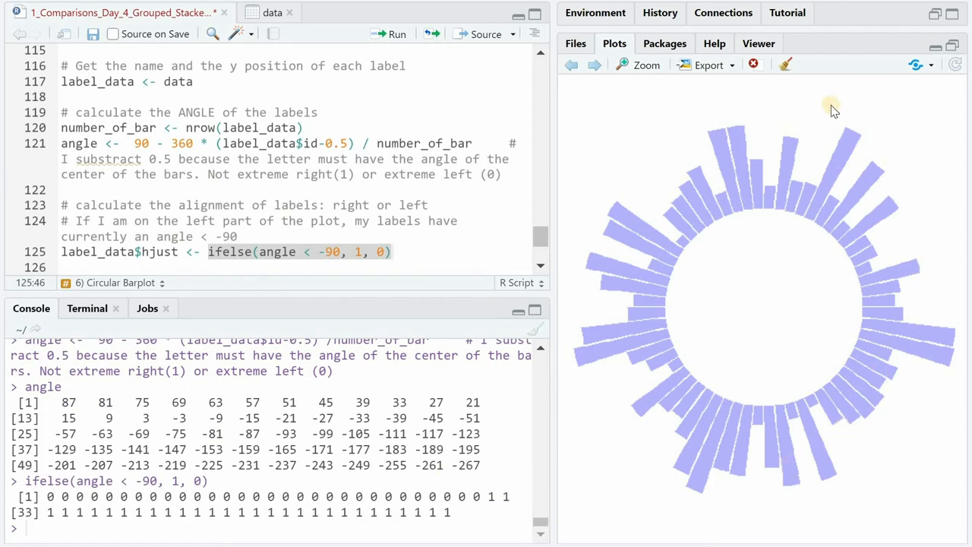
pyautogui.moveTo(644, 389)
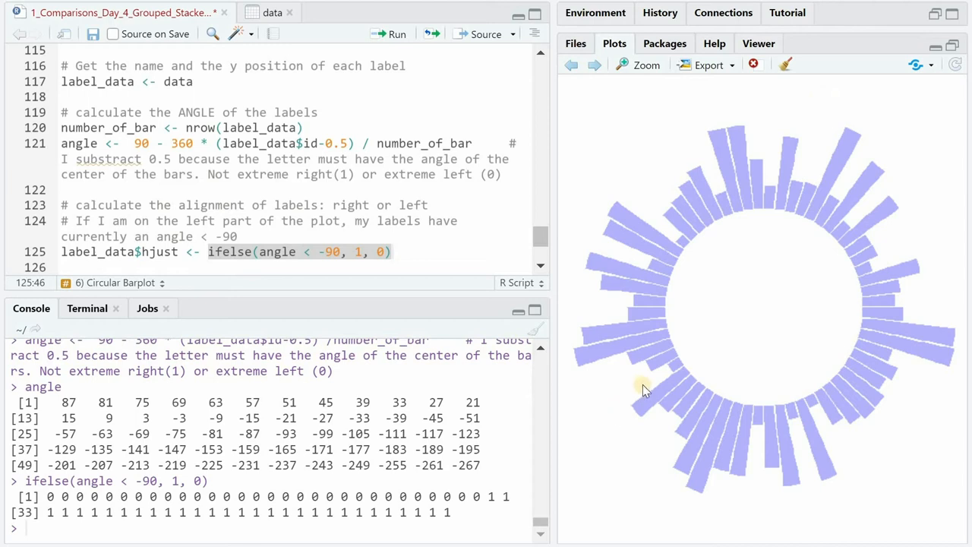
pyautogui.moveTo(641, 383)
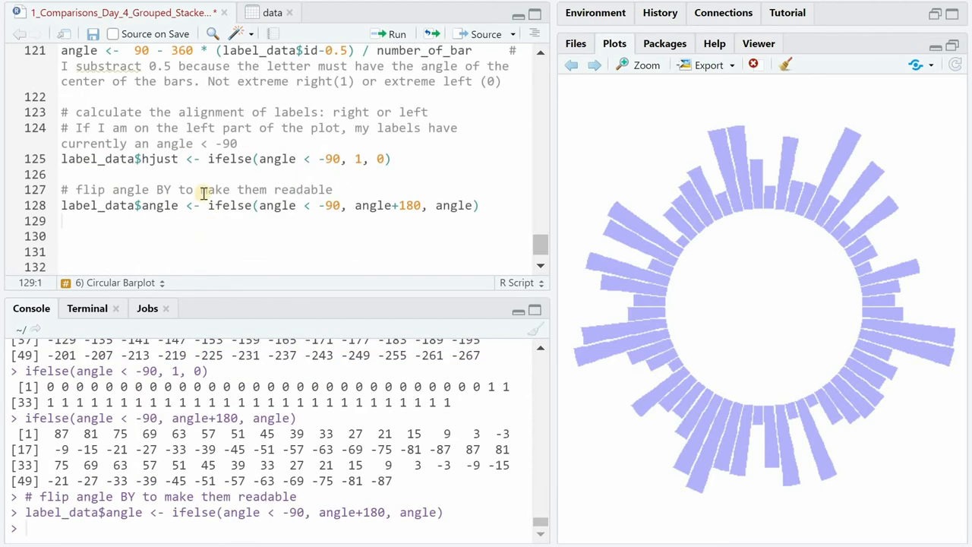
pyautogui.moveTo(402, 303)
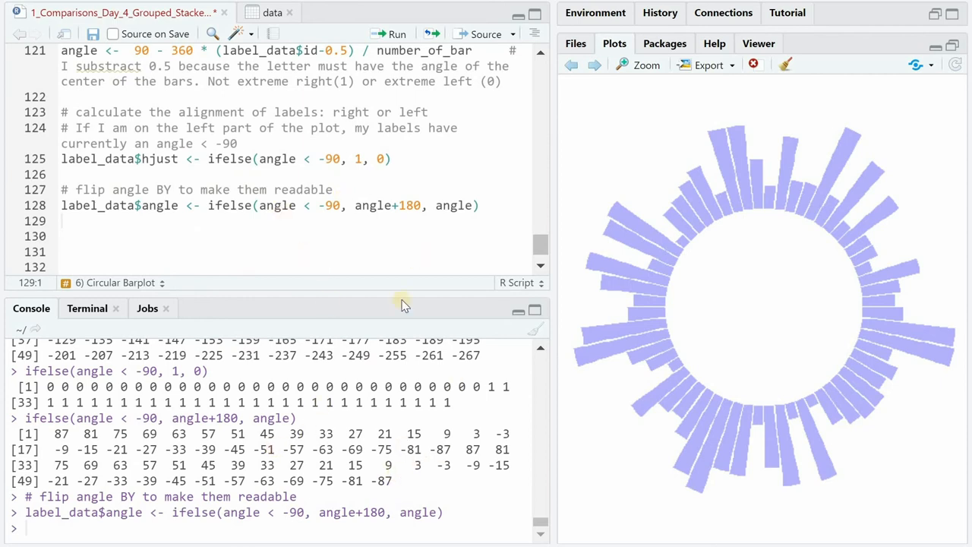
pyautogui.moveTo(728, 520)
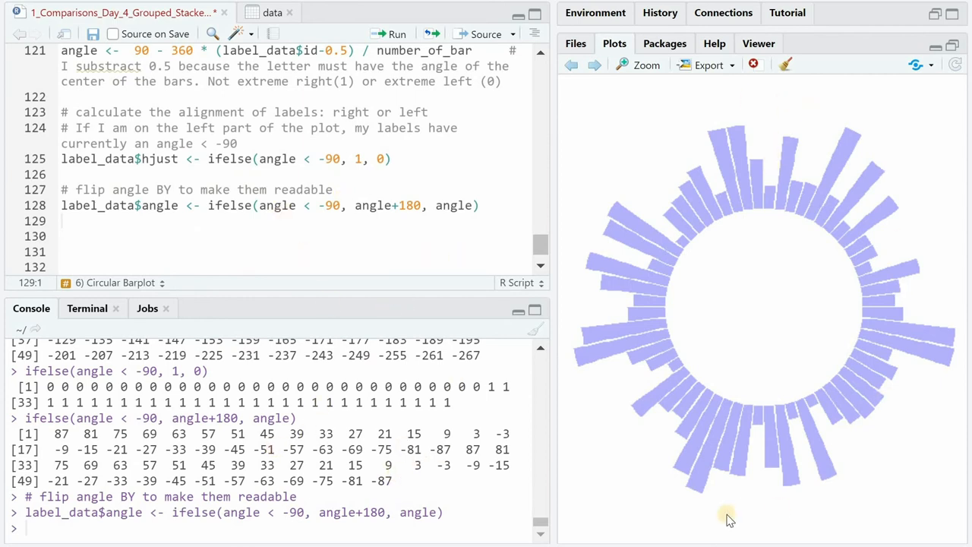
pyautogui.moveTo(659, 517)
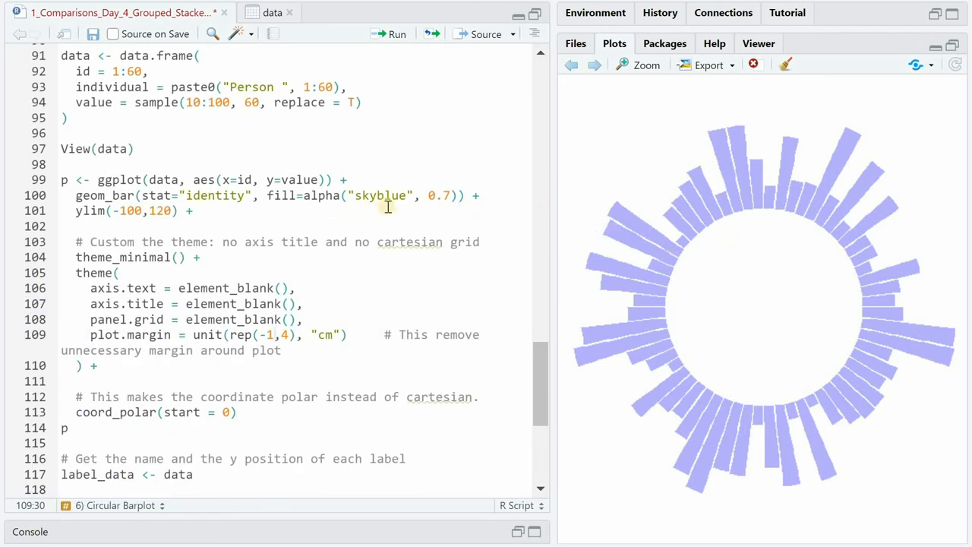
pyautogui.moveTo(264, 334)
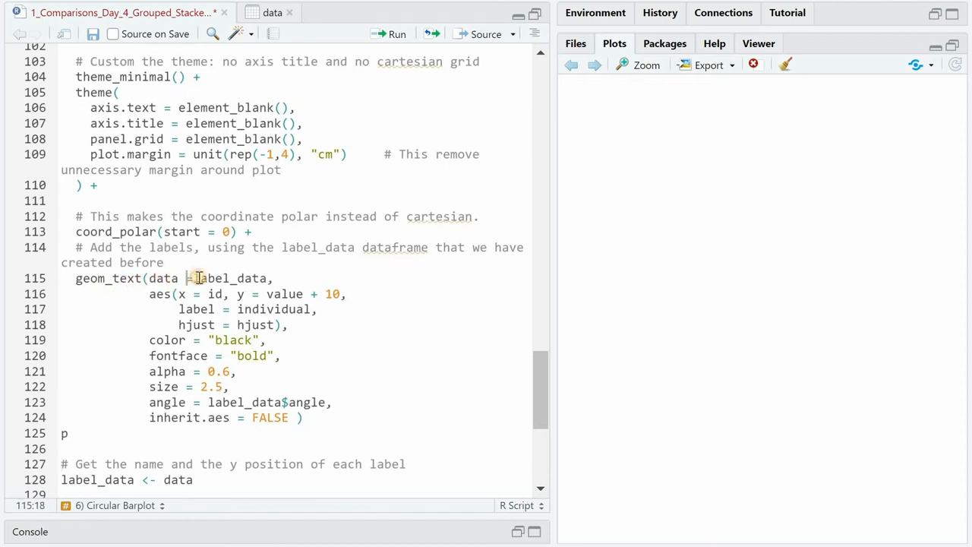
# Add a geom_text layer from label_data with per-bar angle and hjust, then redraw p
pyautogui.click(395, 33)
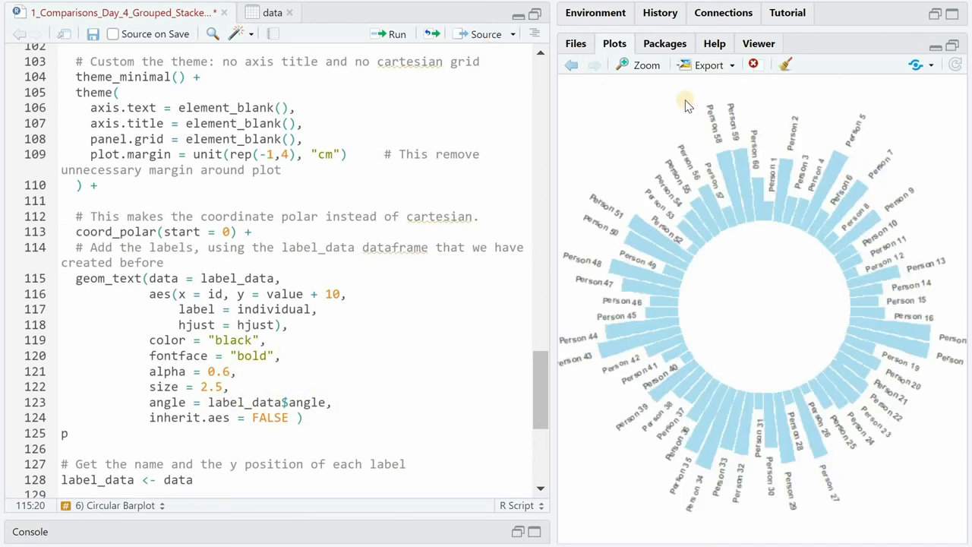
pyautogui.moveTo(894, 198)
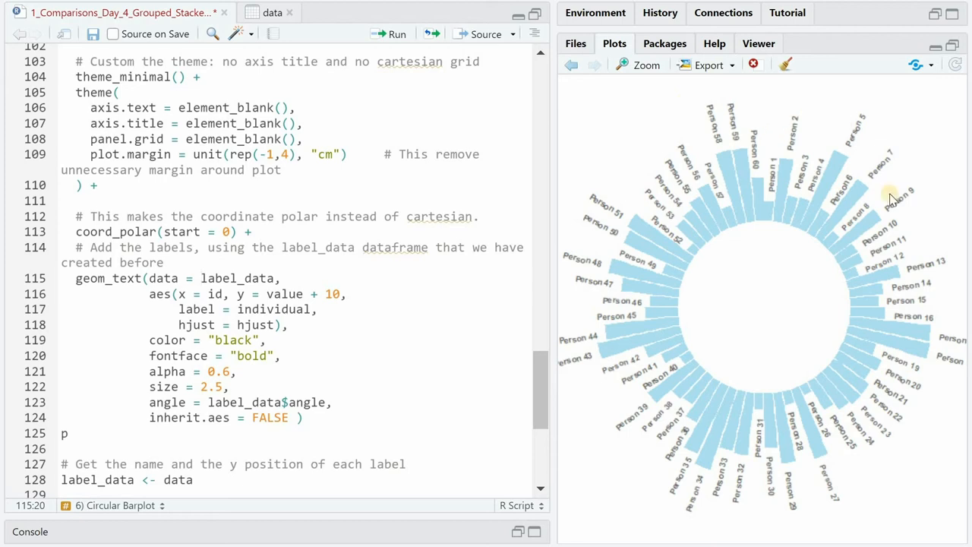
pyautogui.moveTo(897, 423)
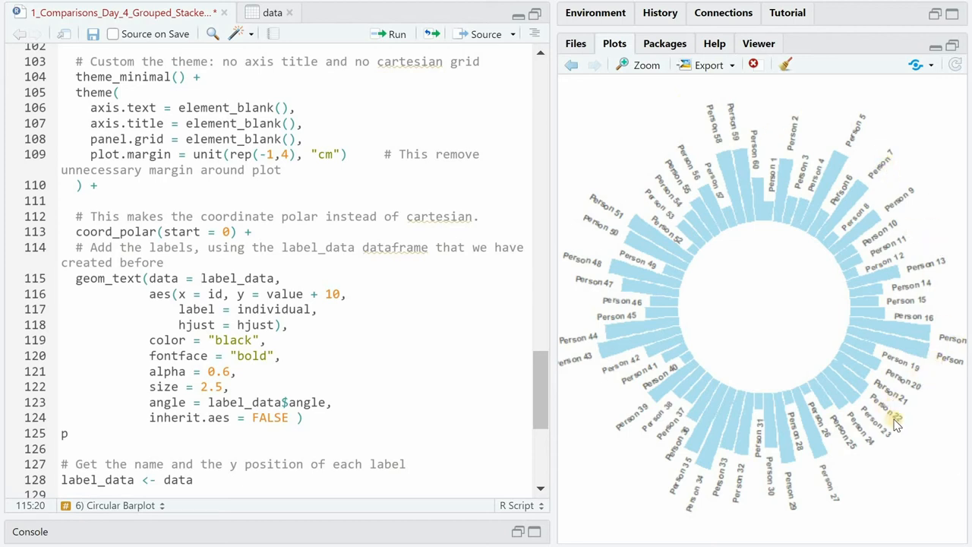
pyautogui.moveTo(769, 477)
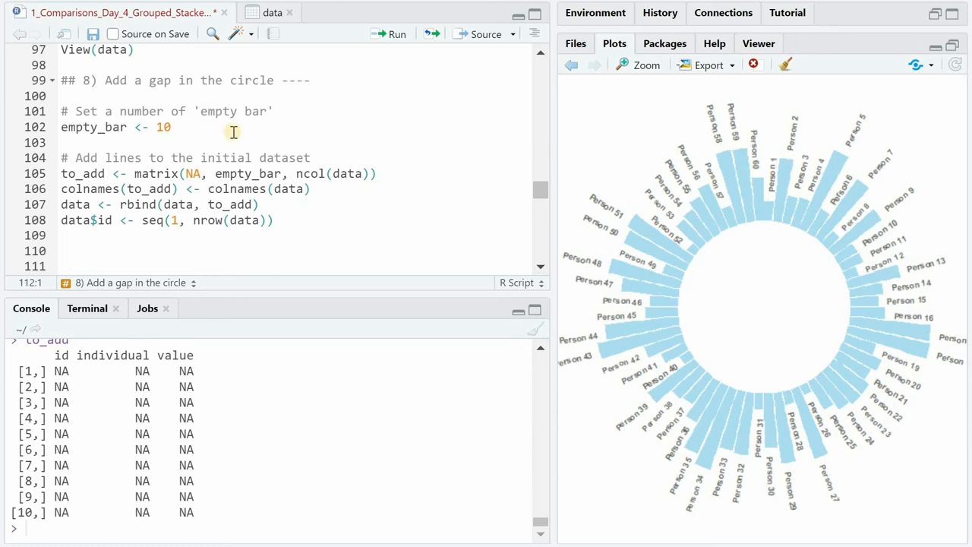
pyautogui.moveTo(920, 169)
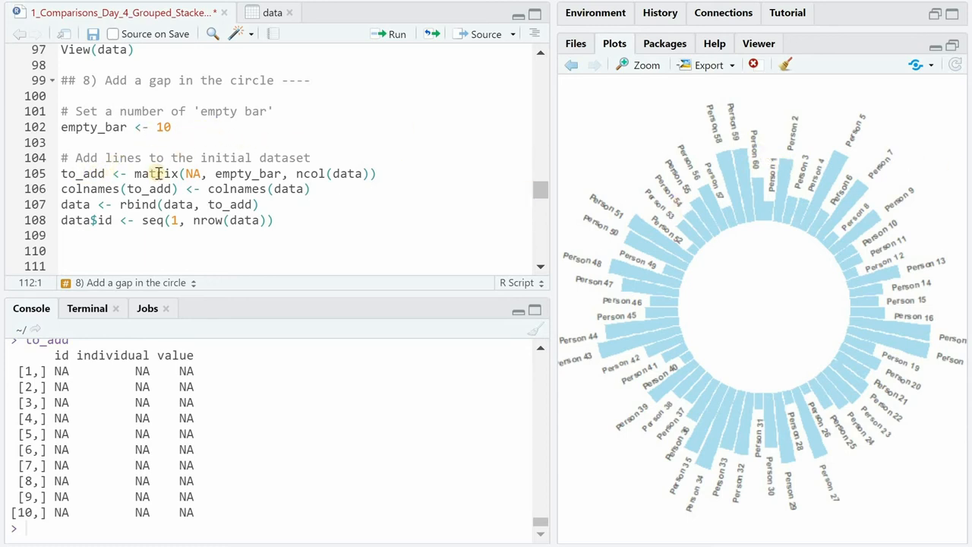
# Append empty_bar <- 10 NA rows via matrix and rbind, renumber id and rerun the plot
pyautogui.click(89, 188)
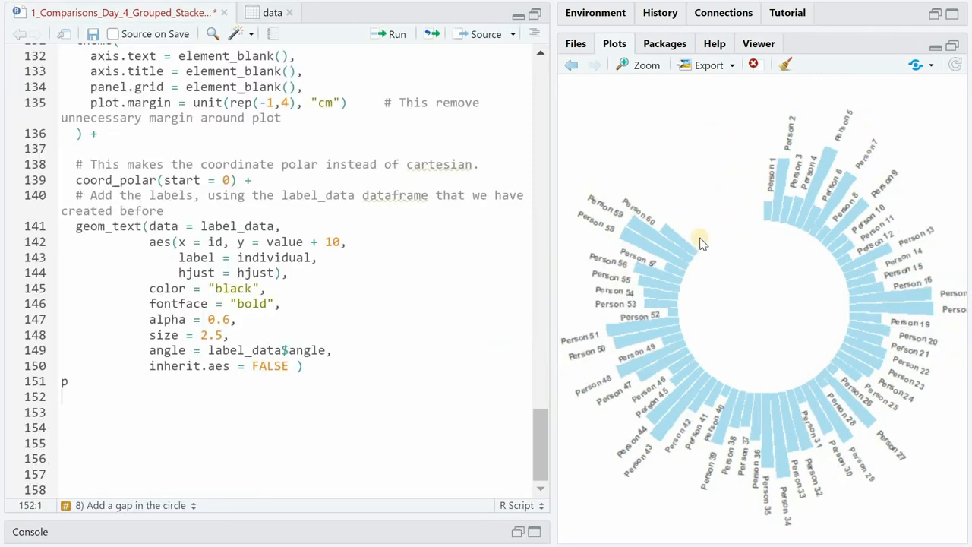
pyautogui.moveTo(728, 211)
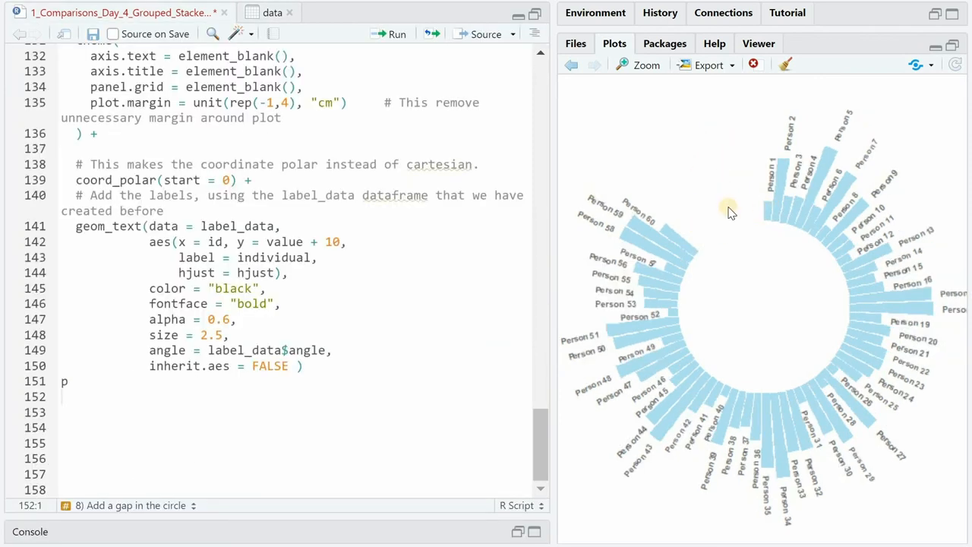
pyautogui.moveTo(717, 230)
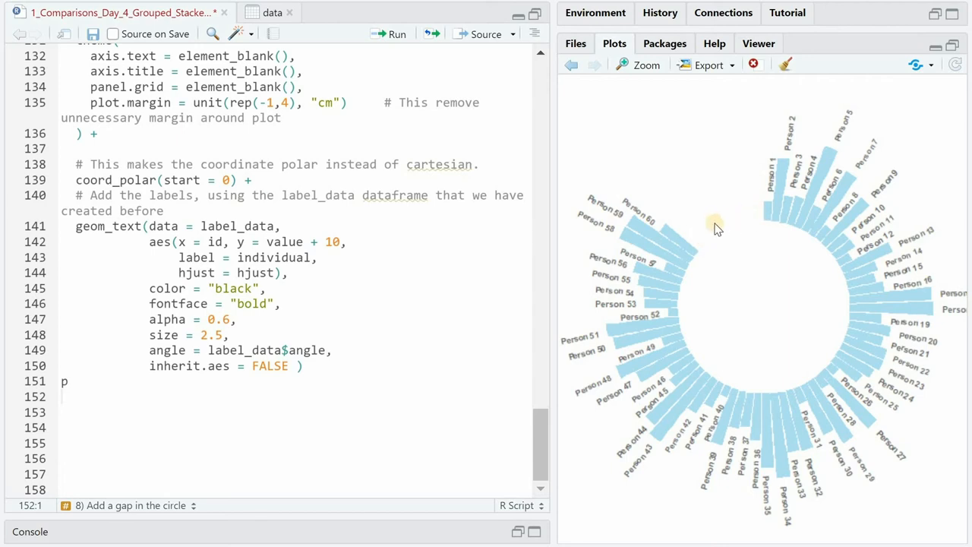
pyautogui.moveTo(690, 235)
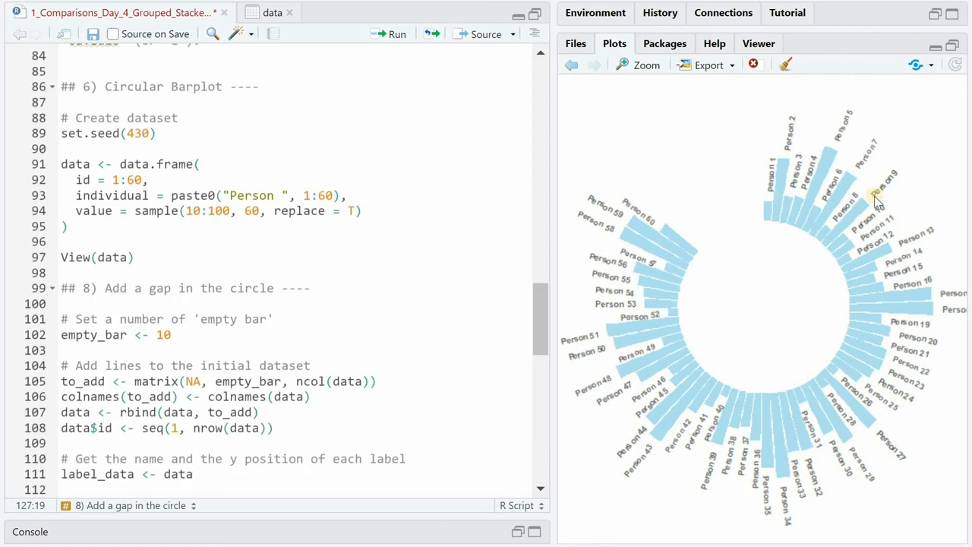
pyautogui.moveTo(829, 246)
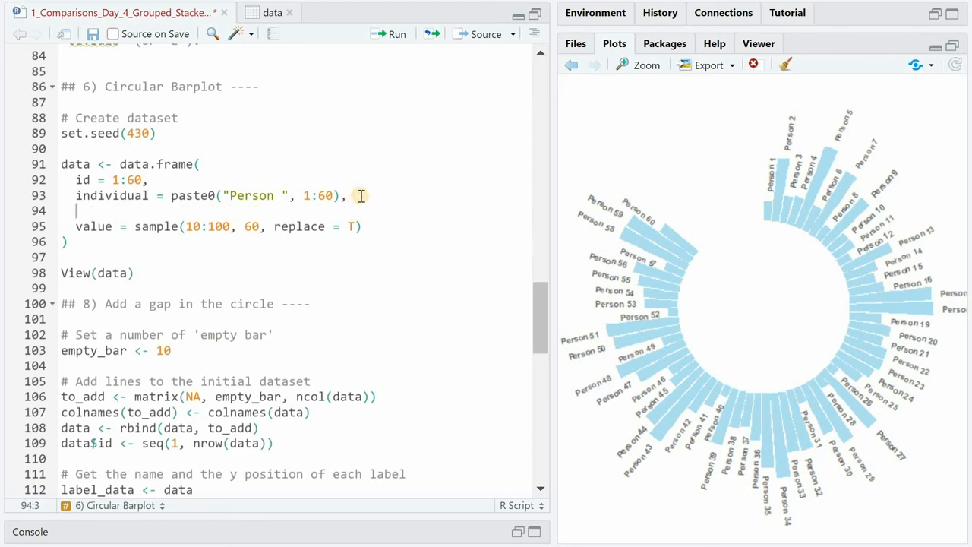
# Add a four-level group factor (A 10, B 30, C 14, D 6), set empty_bar to 4, run the empty-rows code and arrange by group
pyautogui.write("group=factor(c( rep('A', 10), rep('B', 30), rep('C', 14), rep('D', 6))) ,")
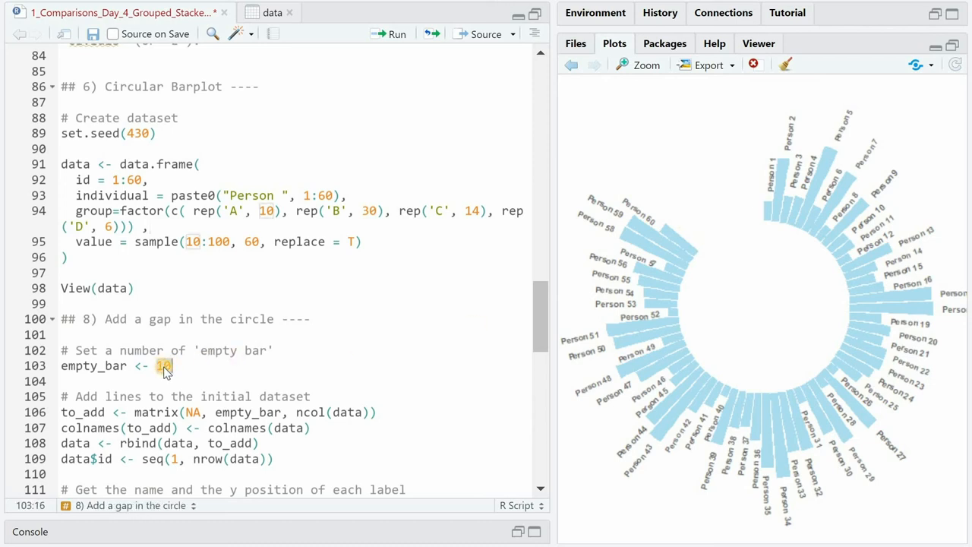
pyautogui.write('4')
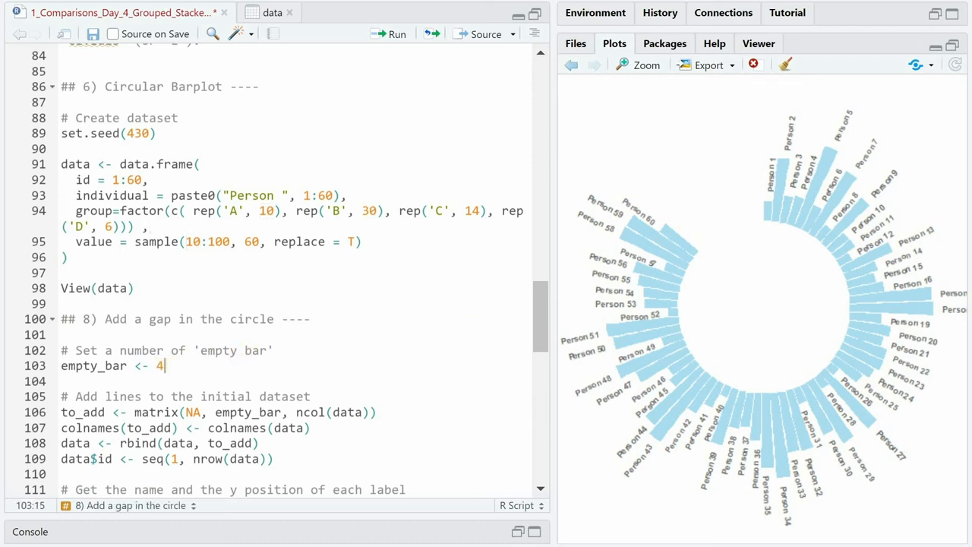
pyautogui.scroll(-3)
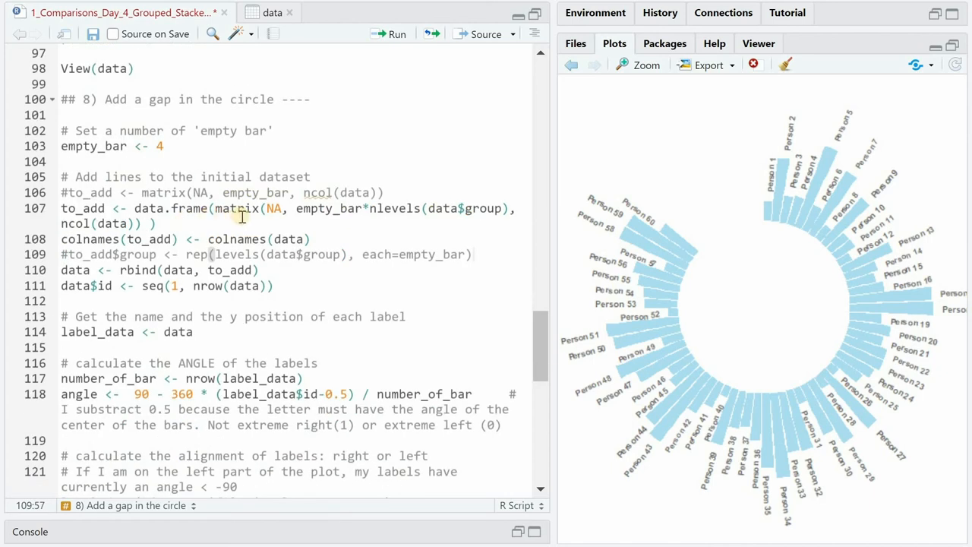
pyautogui.moveTo(213, 192)
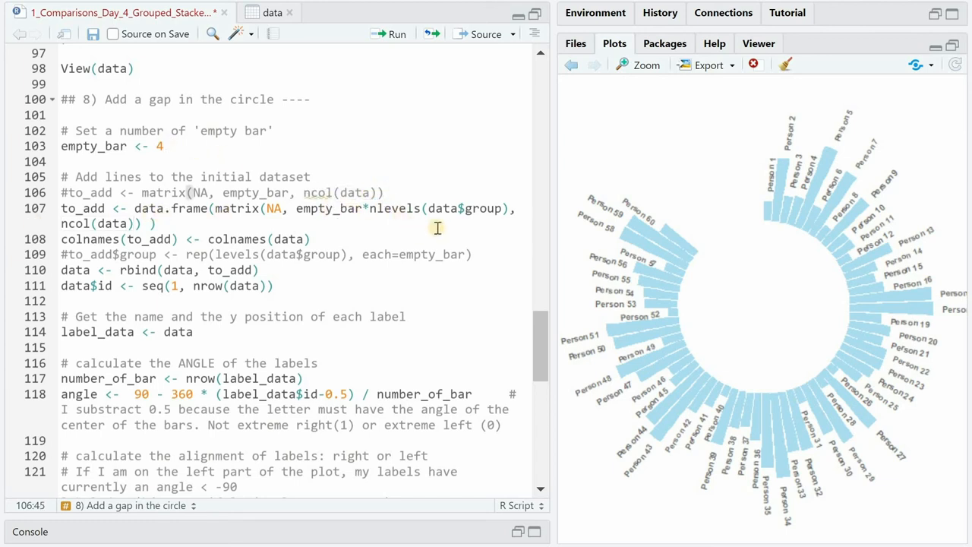
pyautogui.moveTo(520, 532)
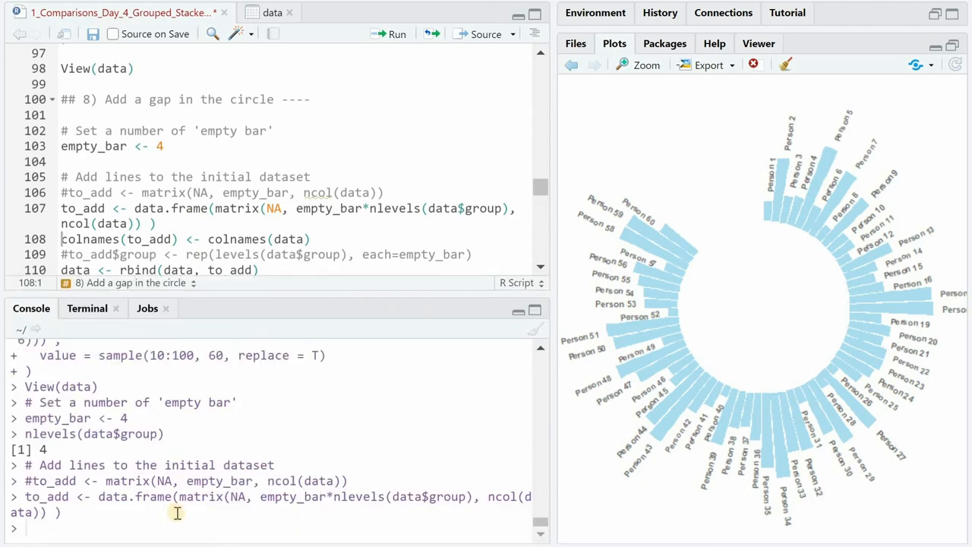
pyautogui.press('Return')
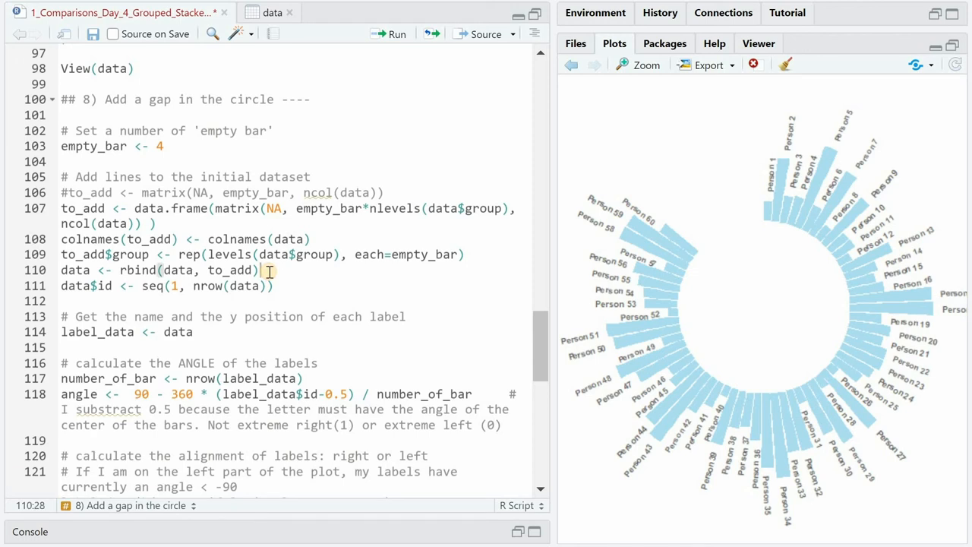
pyautogui.write('%>% arrange(group)')
pyautogui.write('data')
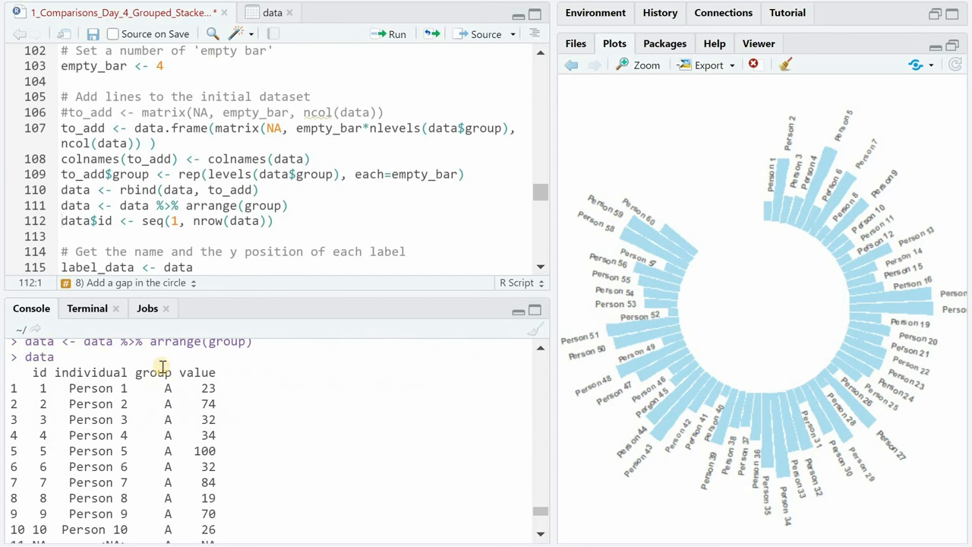
# Scroll the console output to check each group's block ends with its four NA rows
pyautogui.scroll(-3)
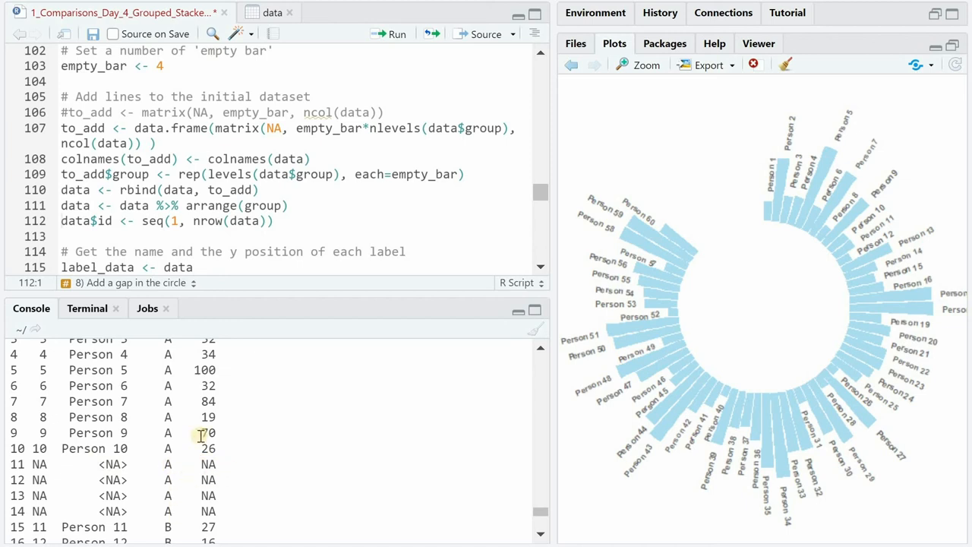
pyautogui.scroll(-3)
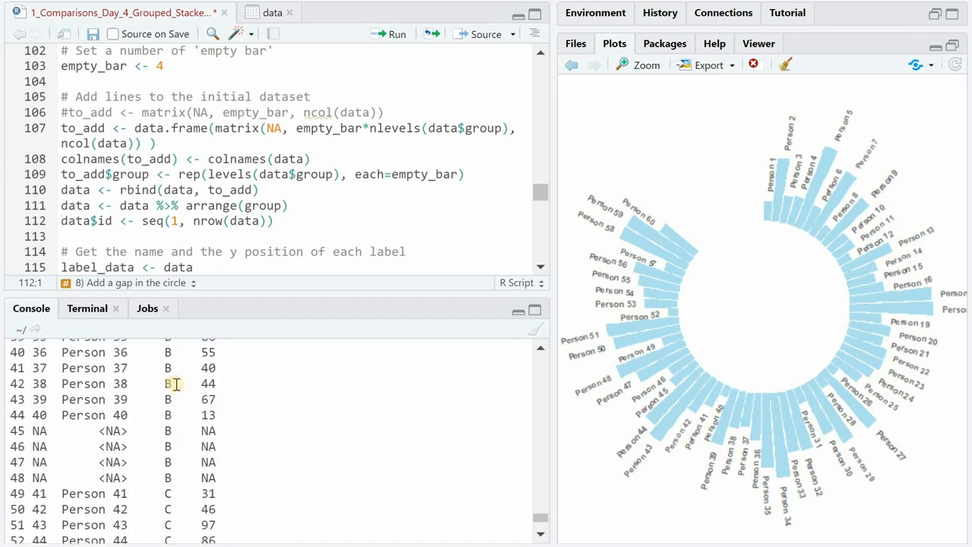
pyautogui.scroll(-3)
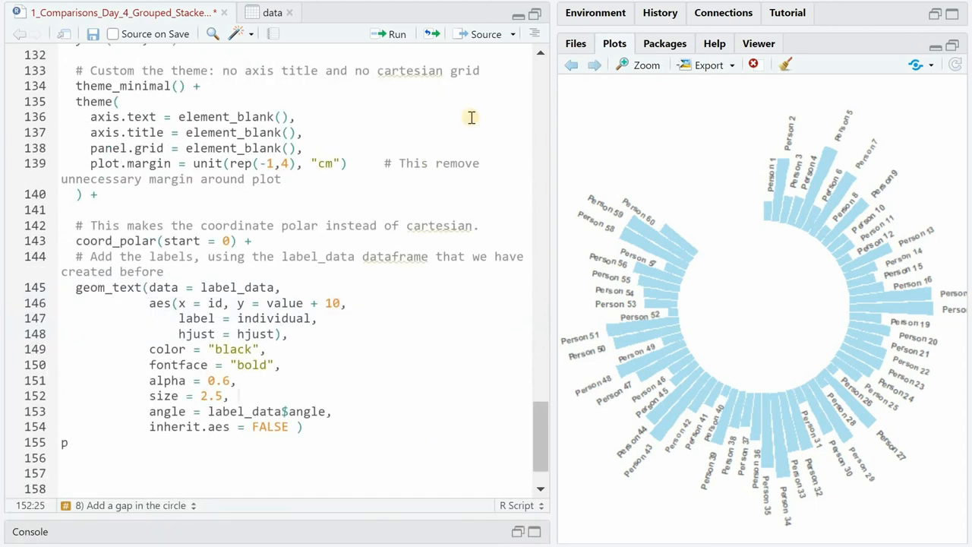
pyautogui.moveTo(596, 64)
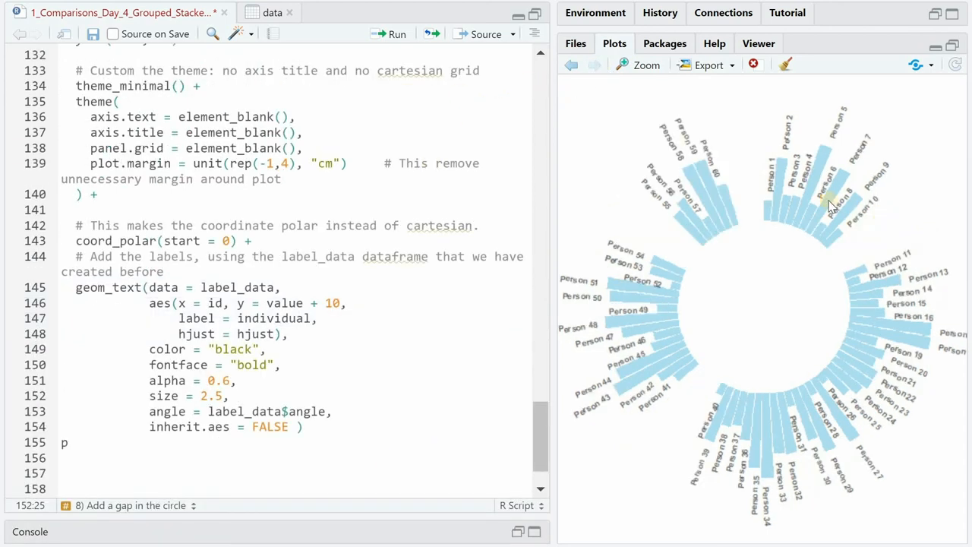
pyautogui.moveTo(678, 231)
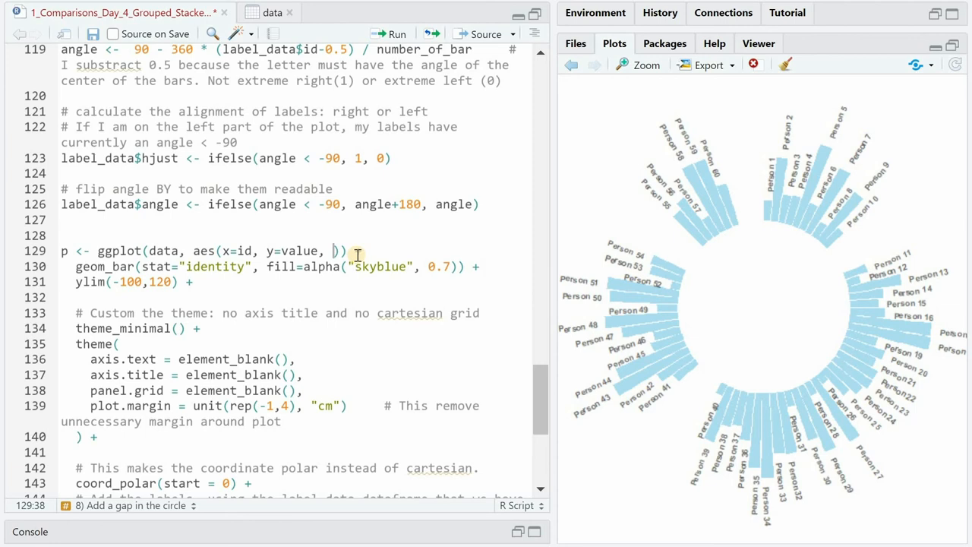
# Replace the fixed skyblue fill with fill by group, rerun the plot and close its preview
pyautogui.write('fill=group')
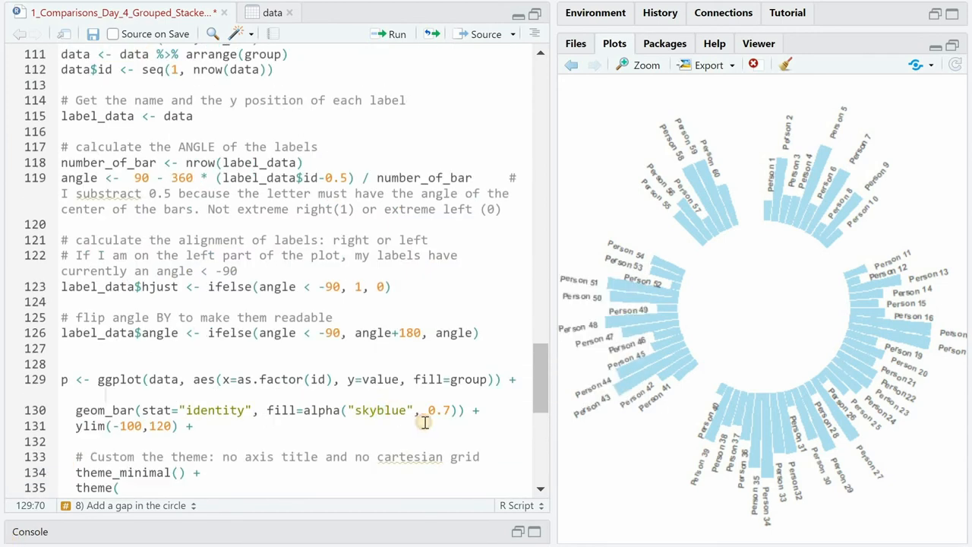
pyautogui.doubleClick(380, 410)
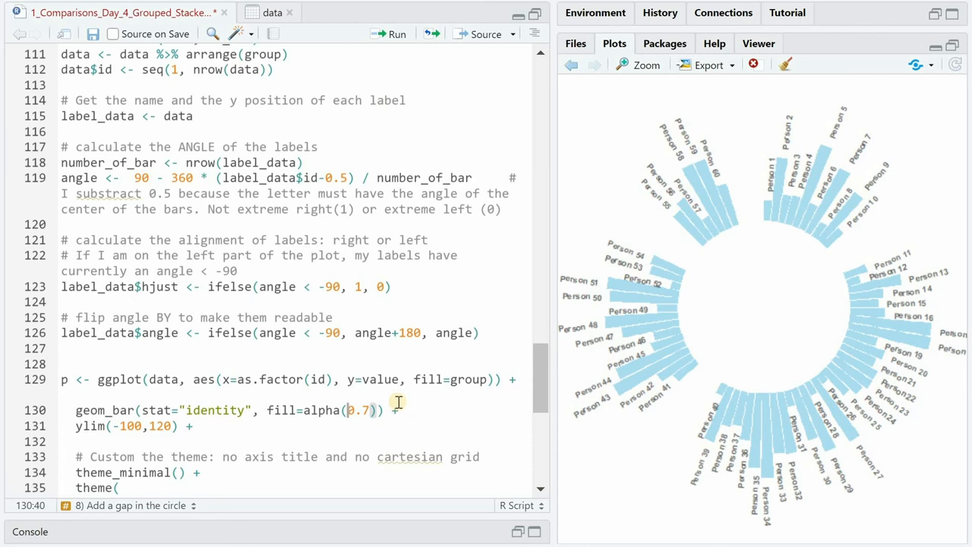
pyautogui.click(389, 33)
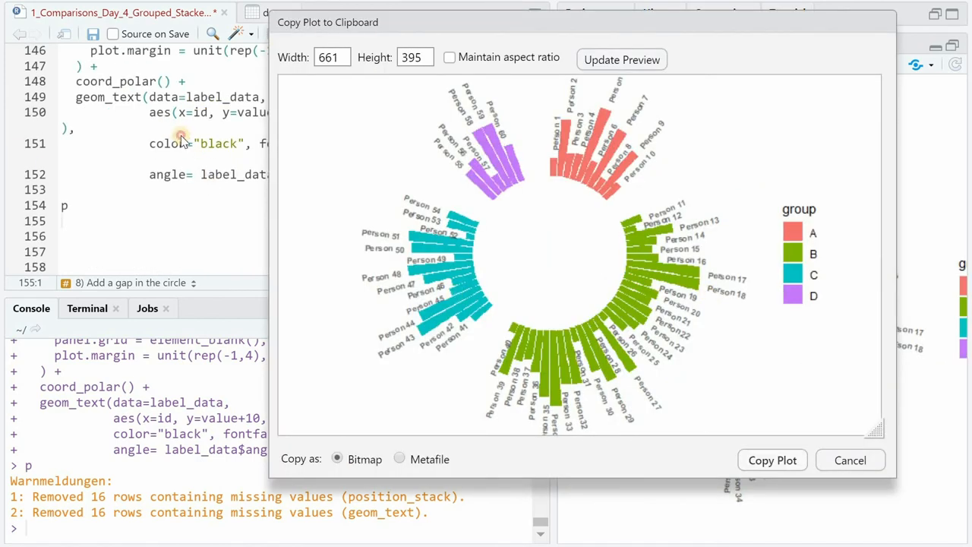
pyautogui.moveTo(835, 236)
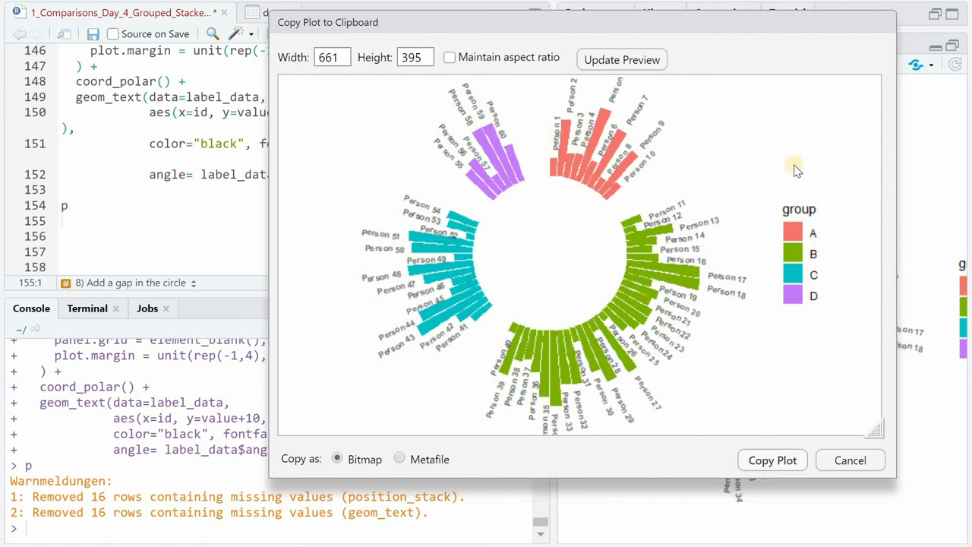
pyautogui.click(849, 460)
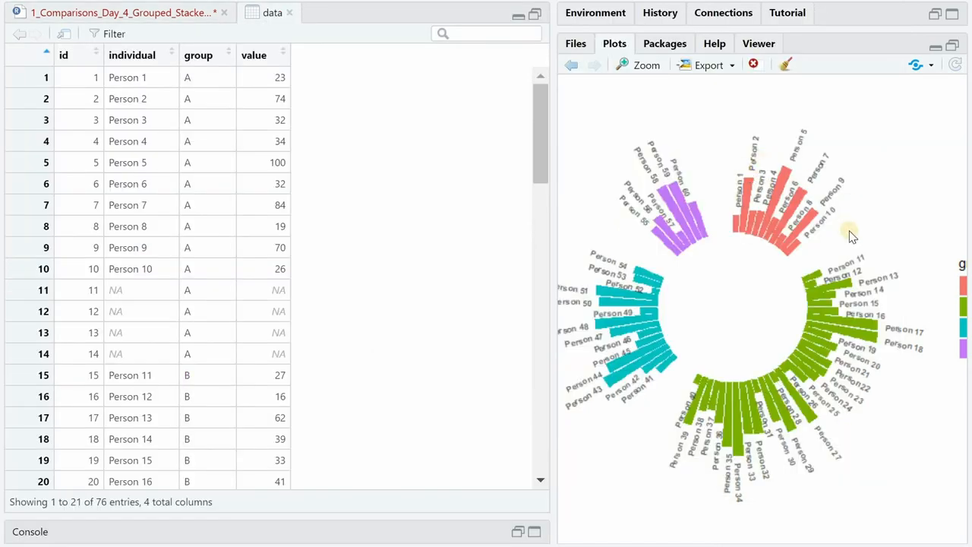
pyautogui.moveTo(798, 231)
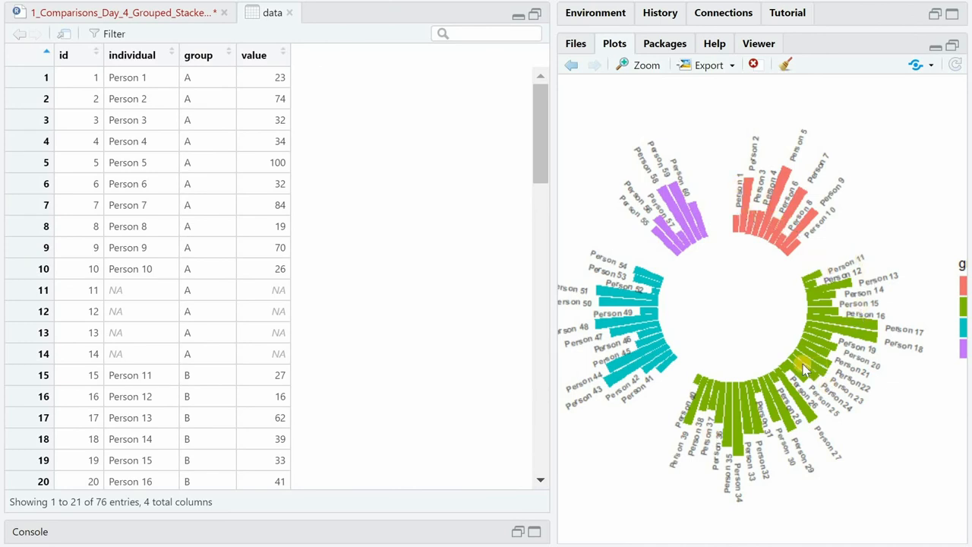
pyautogui.moveTo(397, 146)
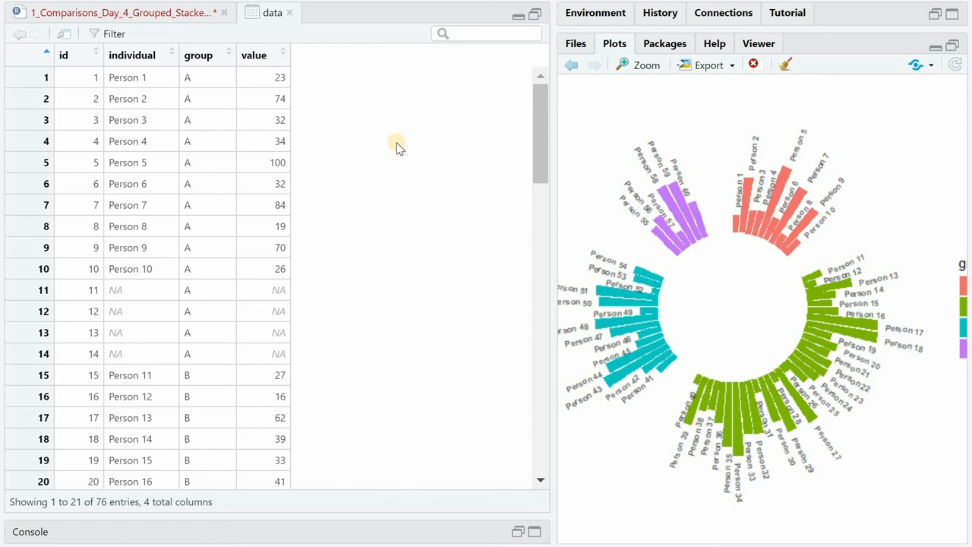
pyautogui.moveTo(775, 174)
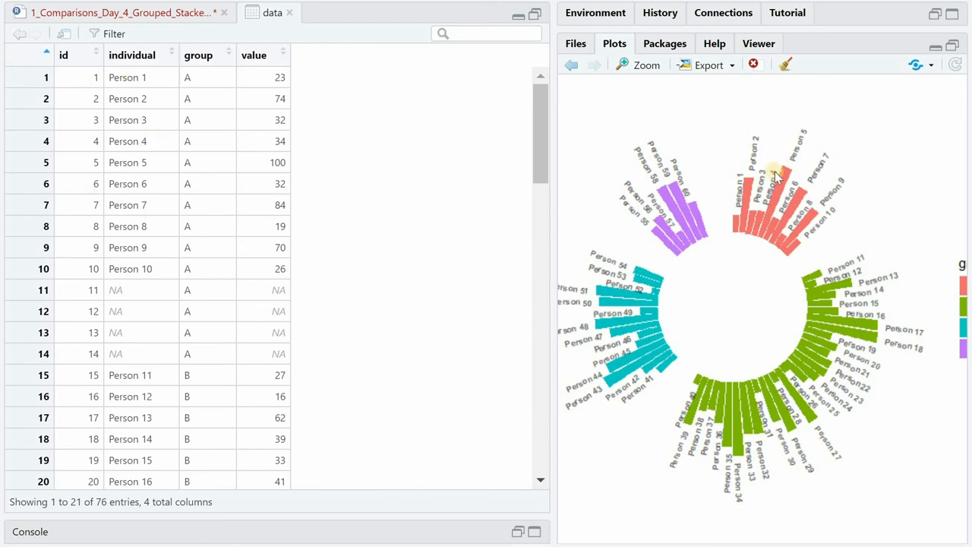
pyautogui.moveTo(832, 195)
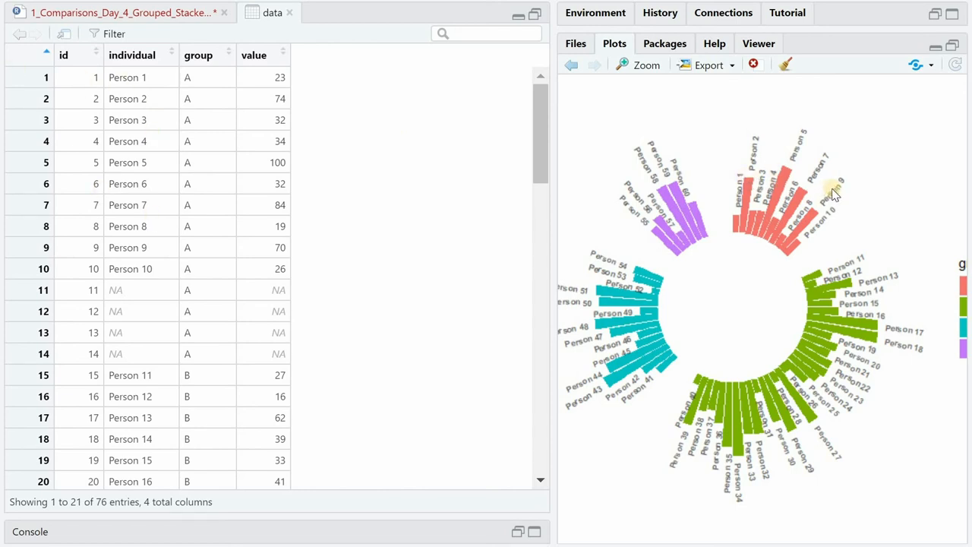
pyautogui.moveTo(848, 255)
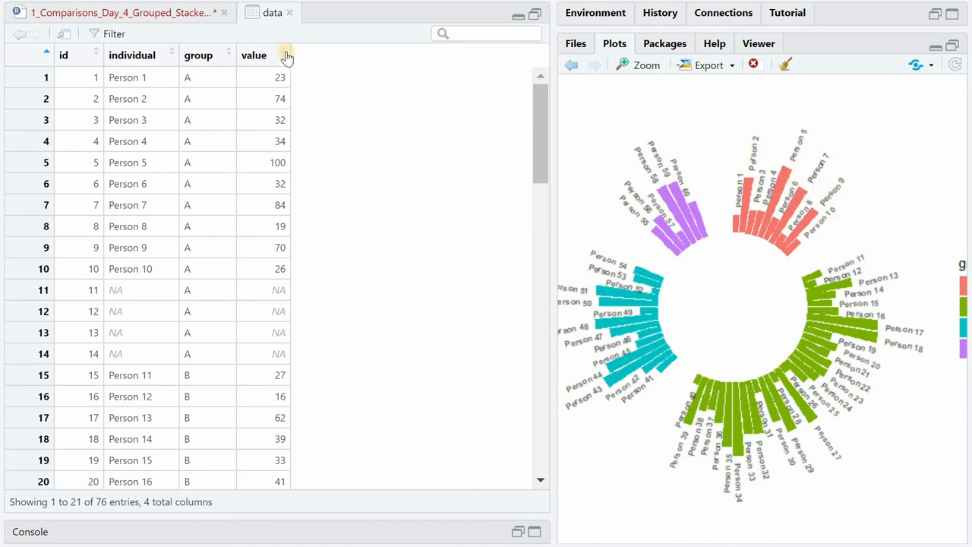
# Sort the data viewer rows by the value column
pyautogui.click(285, 54)
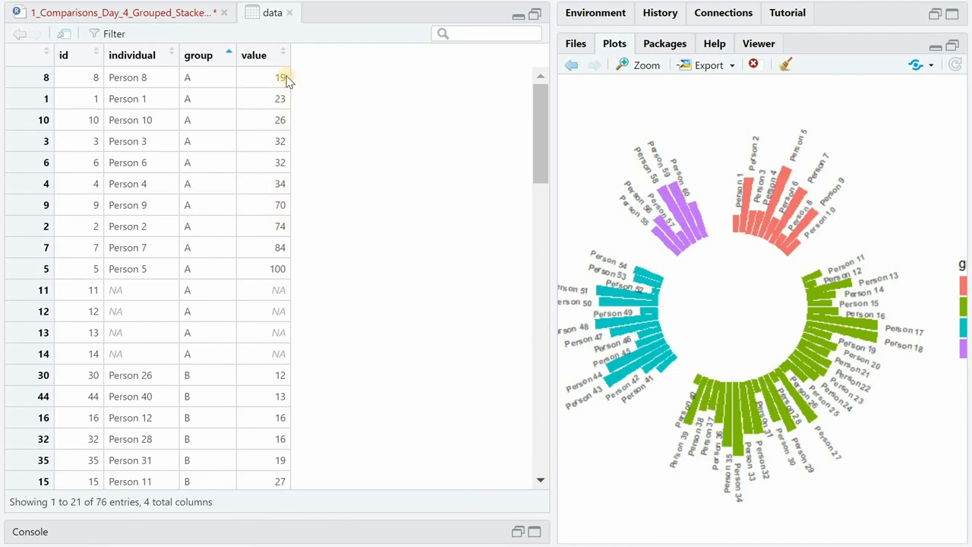
pyautogui.moveTo(166, 119)
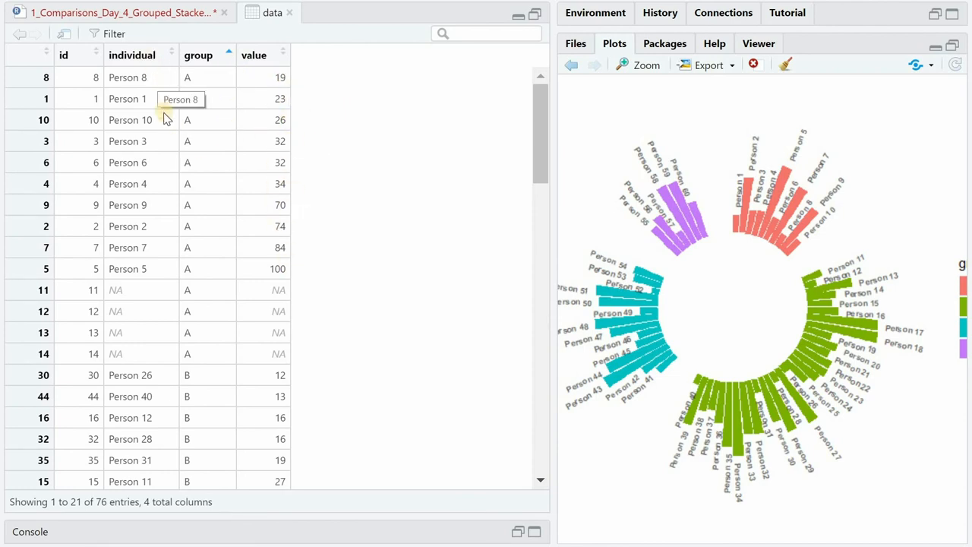
pyautogui.moveTo(378, 249)
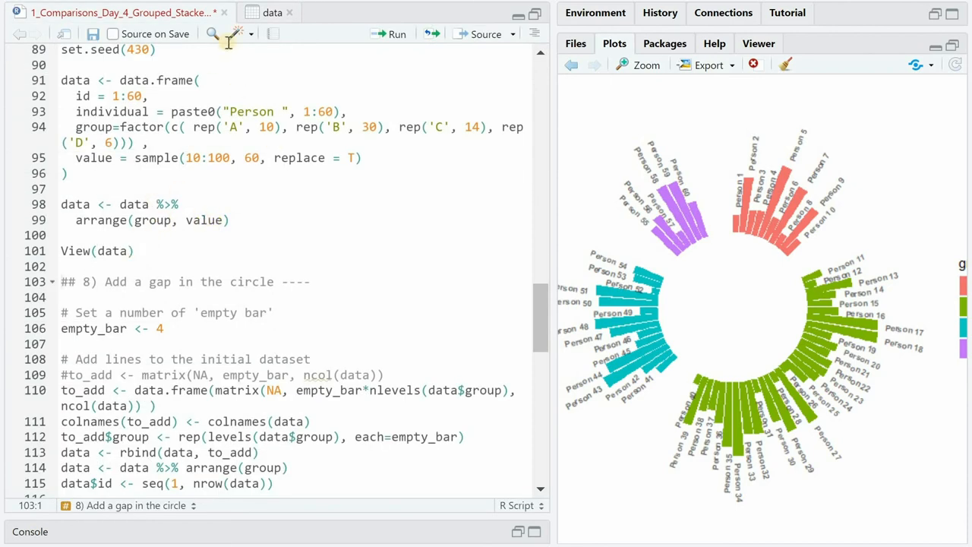
# Fix person order with mutate(individual = factor(...)) after arrange(group, value) and check the reordered table
pyautogui.click(272, 12)
pyautogui.write('mutate(individual = factor(individual, levels = individual))')
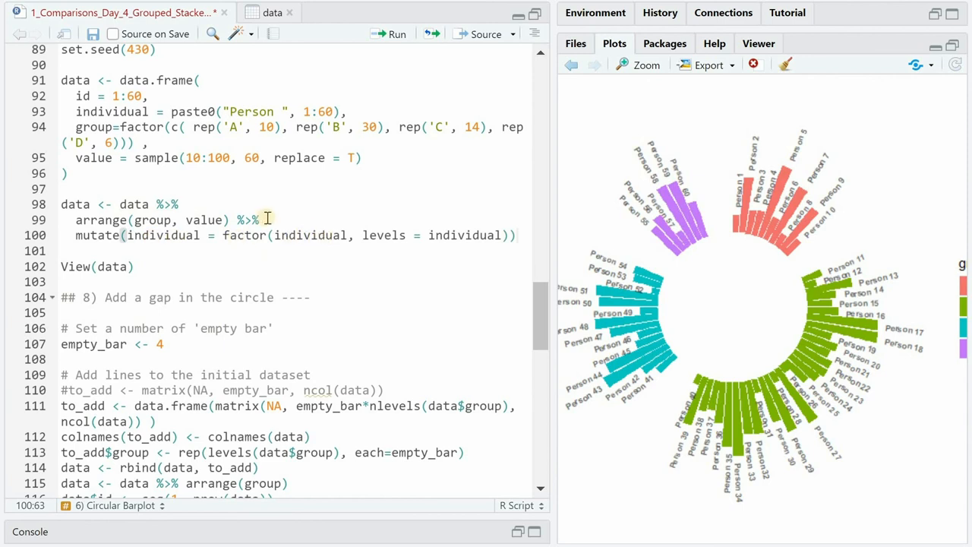
pyautogui.moveTo(468, 234)
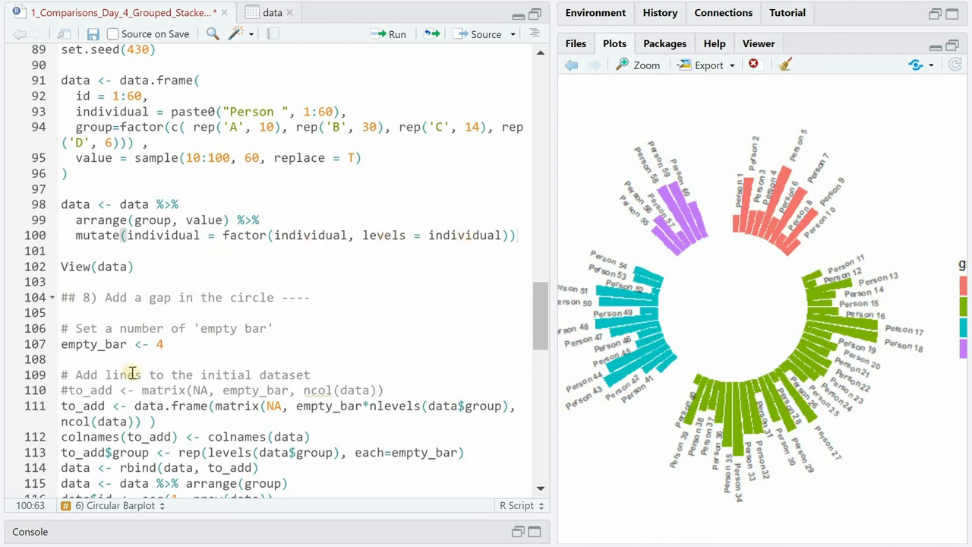
pyautogui.click(272, 12)
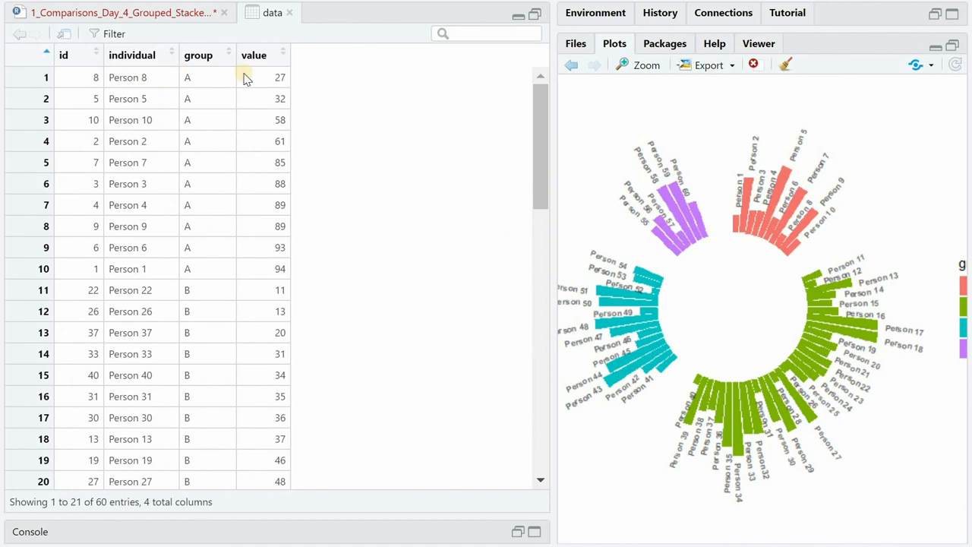
pyautogui.moveTo(212, 97)
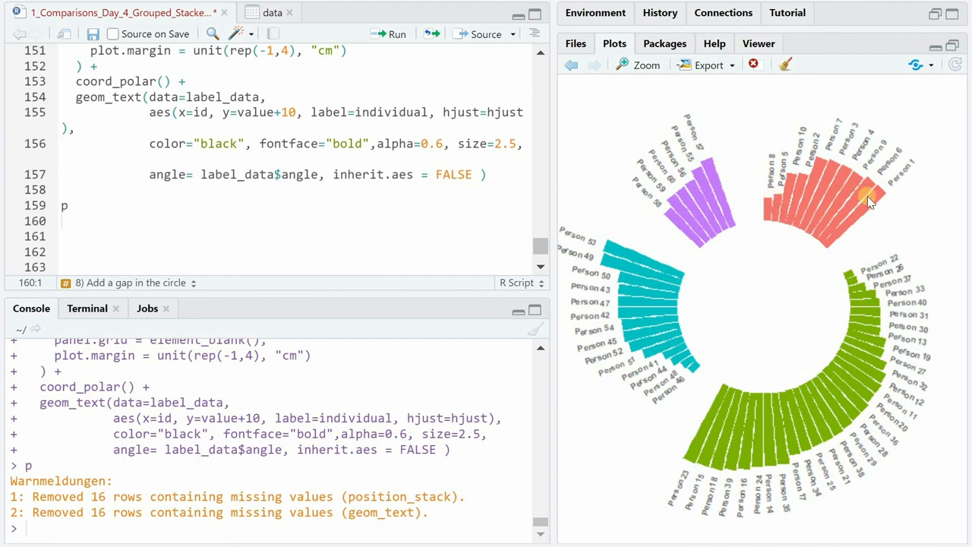
pyautogui.moveTo(37, 529)
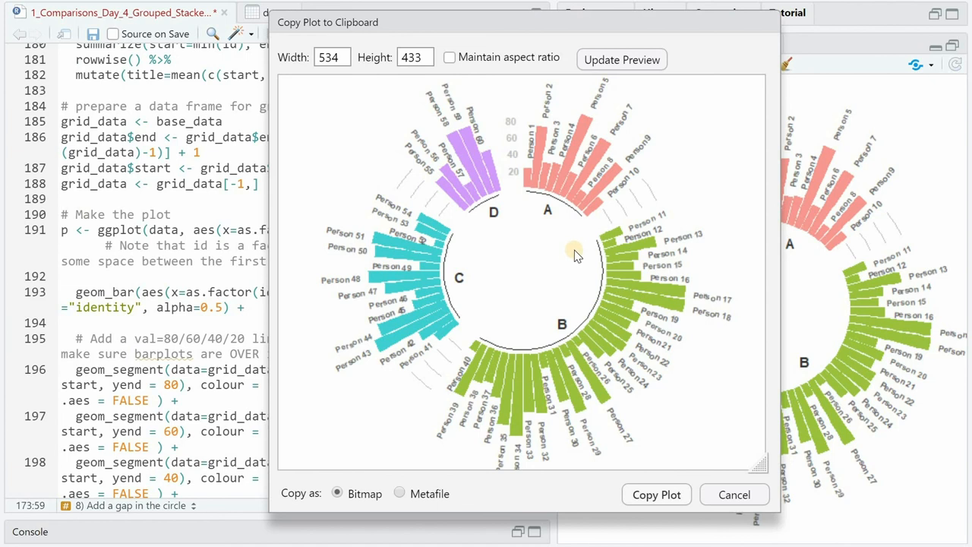
pyautogui.moveTo(547, 201)
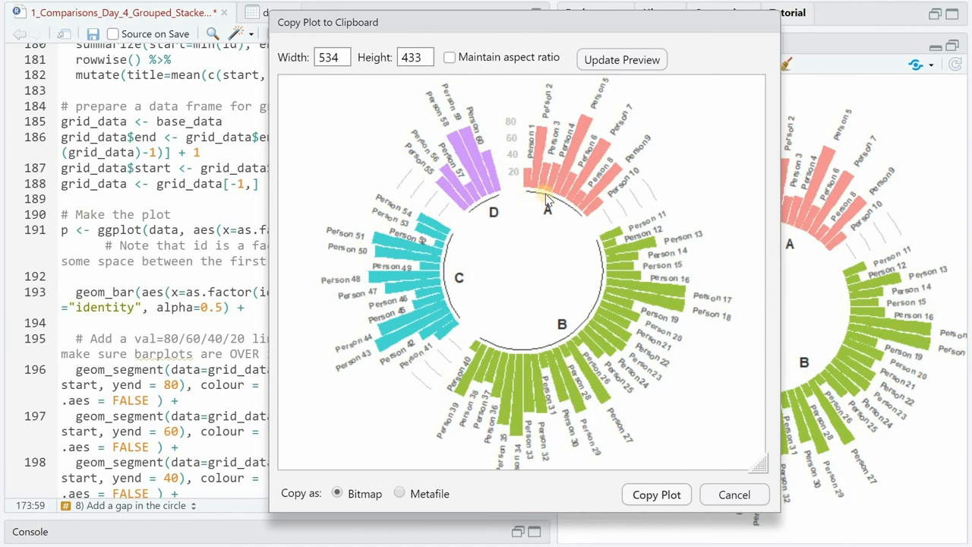
pyautogui.moveTo(516, 261)
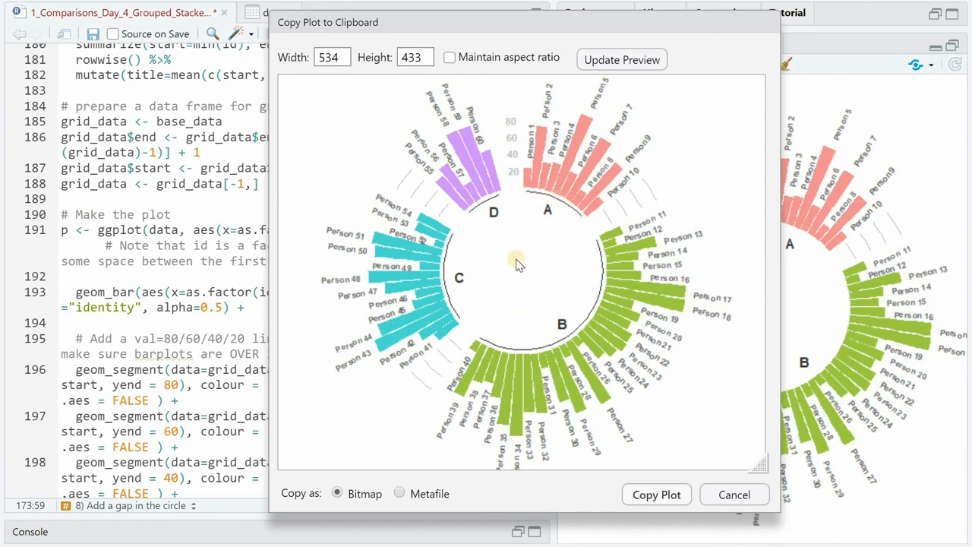
pyautogui.moveTo(560, 167)
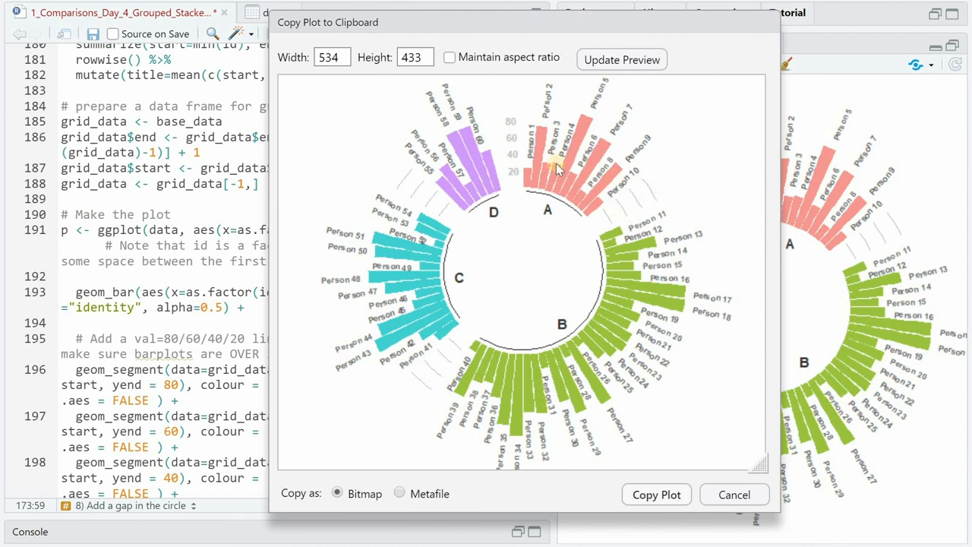
pyautogui.moveTo(593, 249)
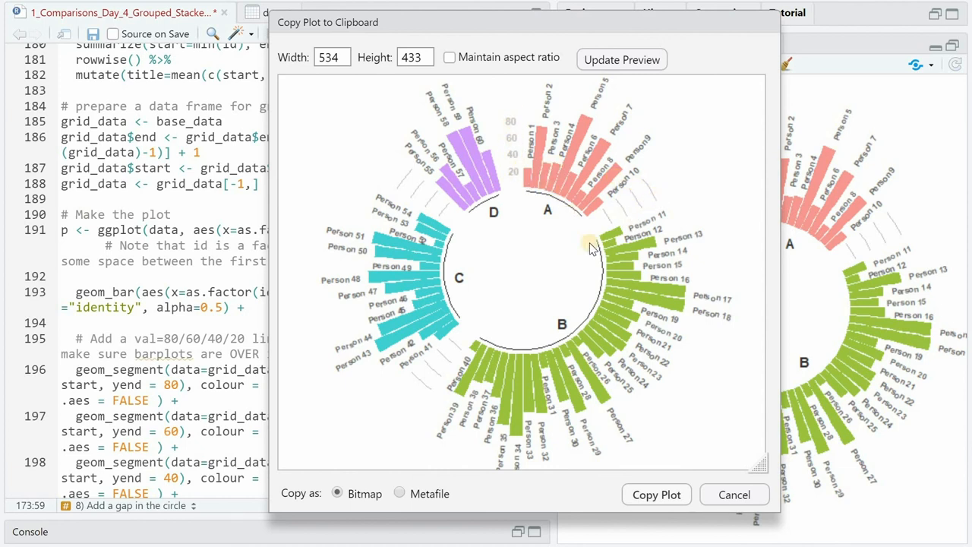
# Close the enlarged preview of the chart with grid lines, value scale and group baselines
pyautogui.click(734, 495)
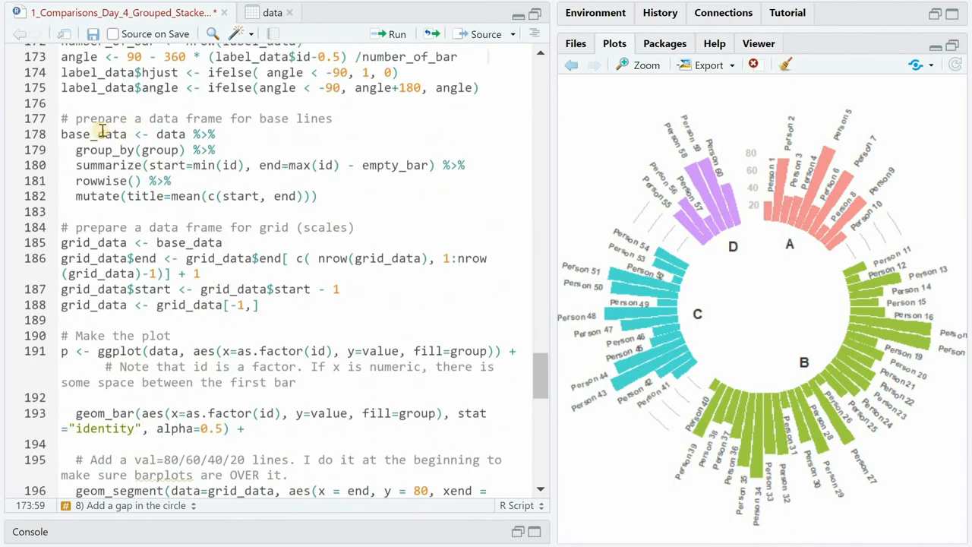
pyautogui.moveTo(164, 134)
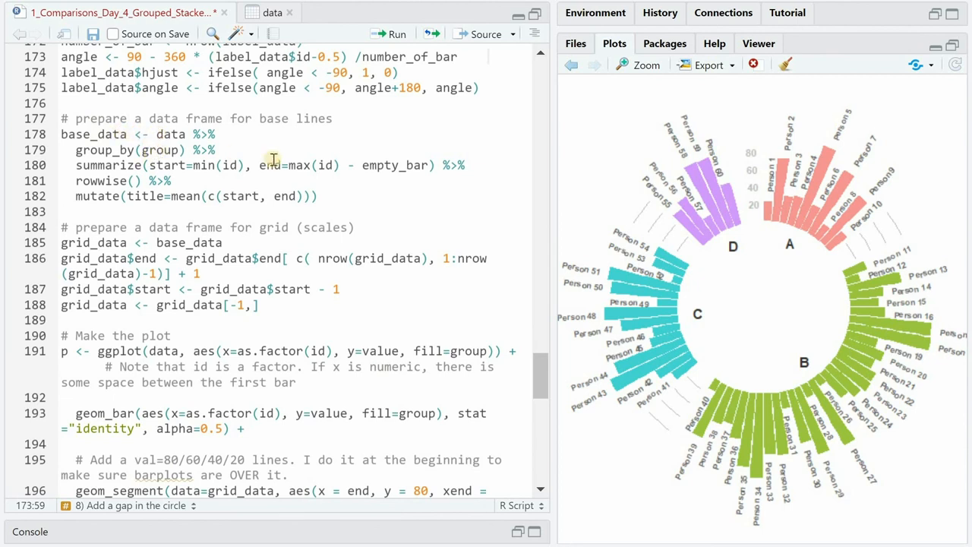
pyautogui.scroll(-3)
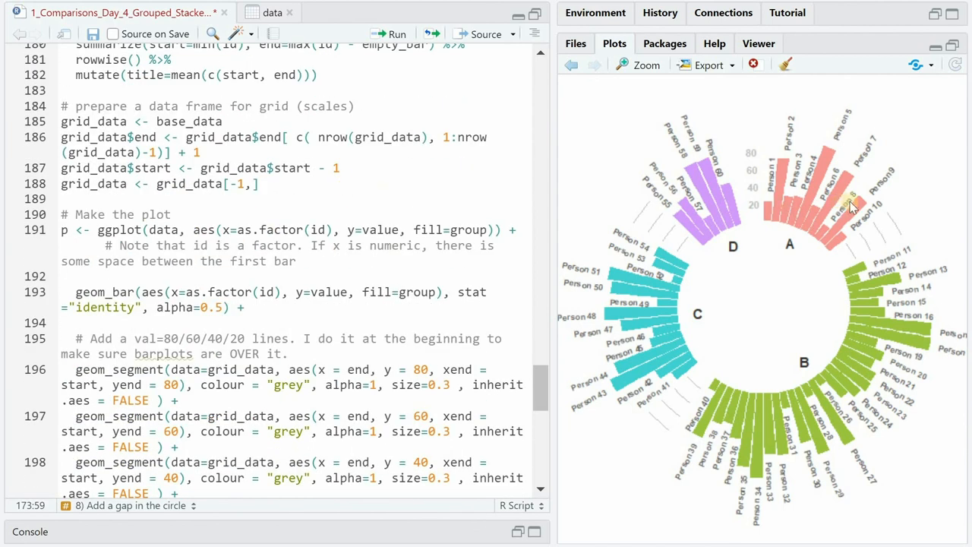
pyautogui.moveTo(863, 255)
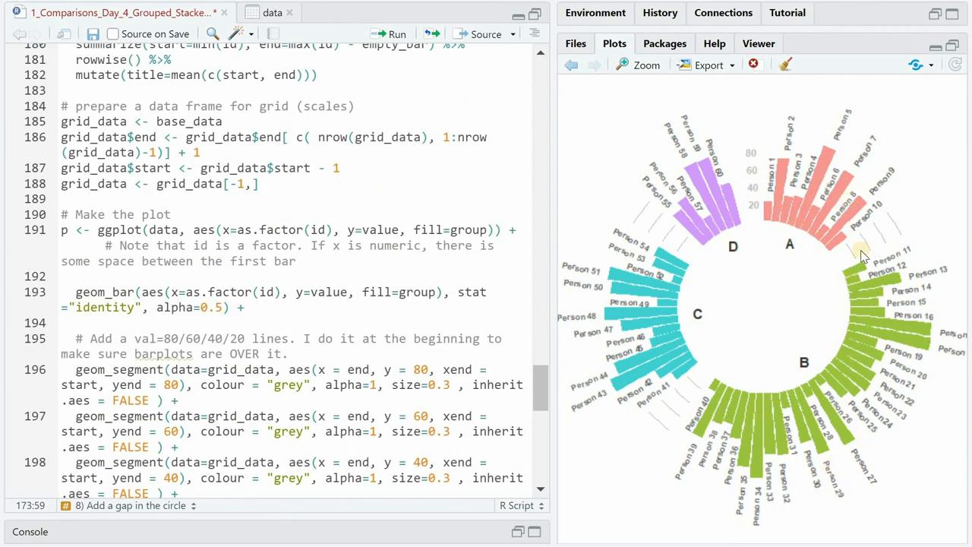
pyautogui.moveTo(759, 169)
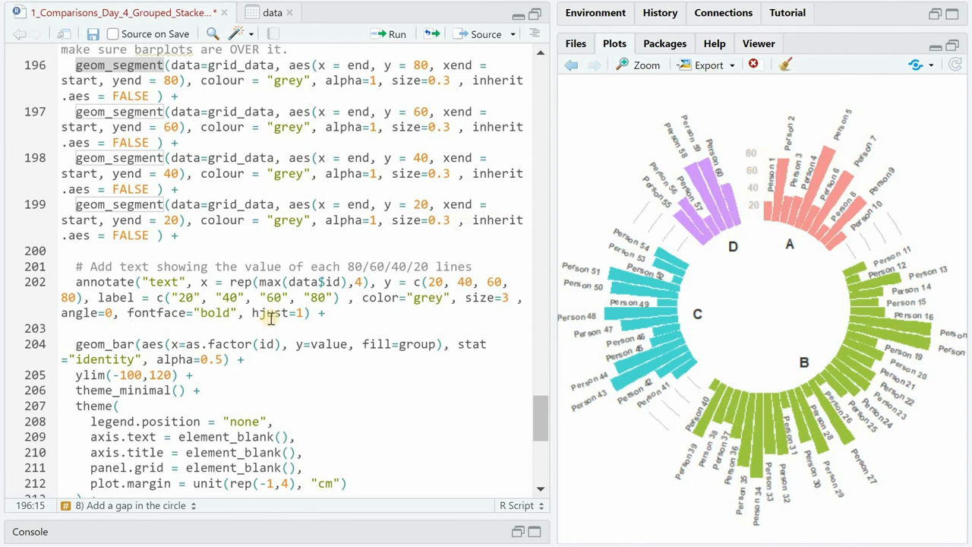
pyautogui.scroll(-3)
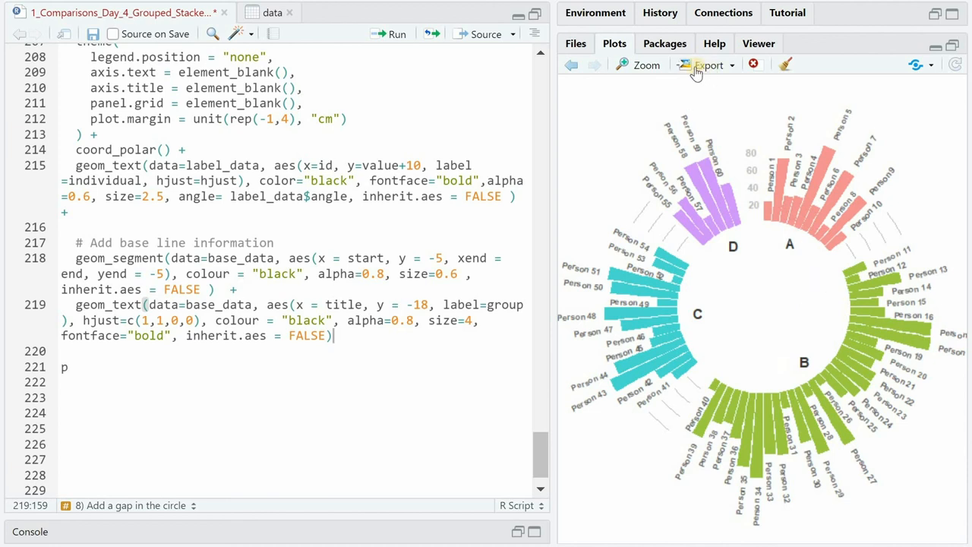
pyautogui.click(648, 64)
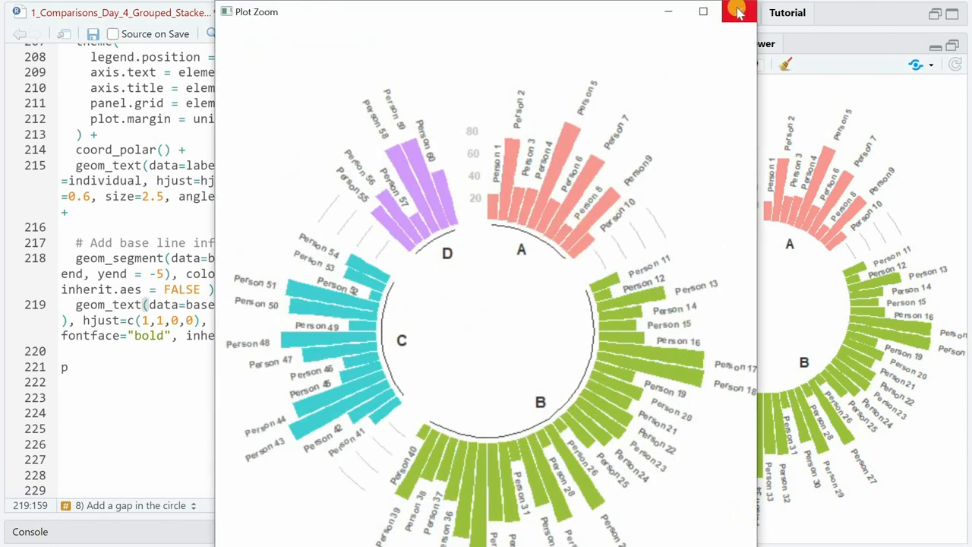
pyautogui.click(736, 12)
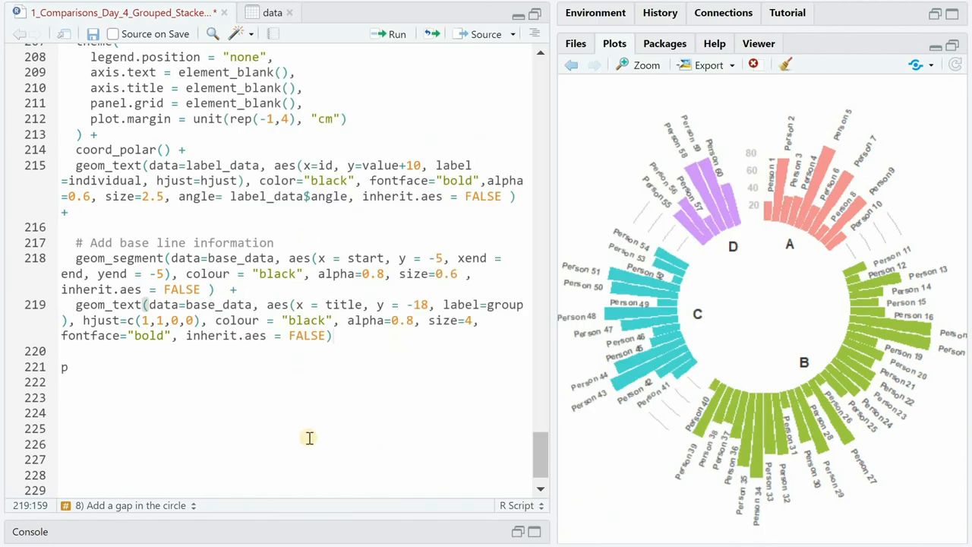
pyautogui.moveTo(275, 437)
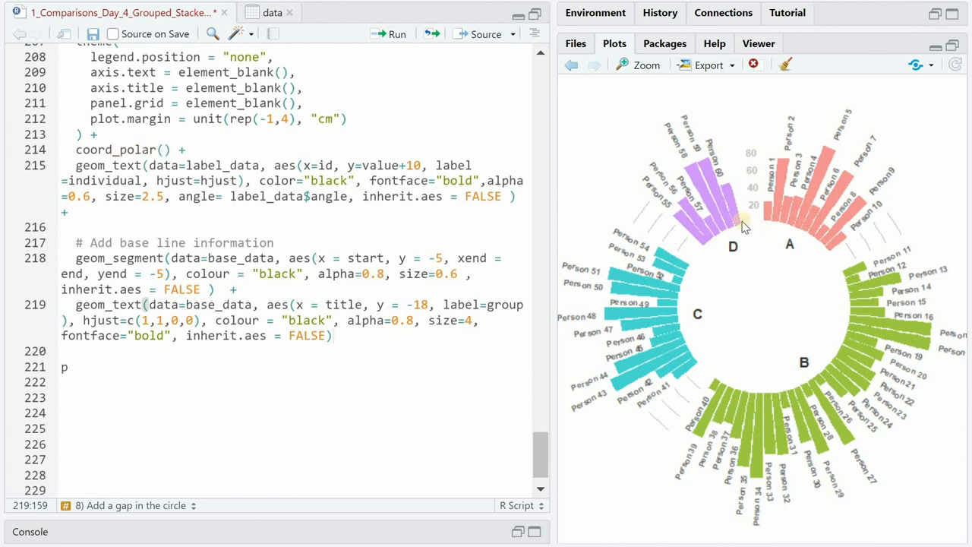
pyautogui.moveTo(698, 353)
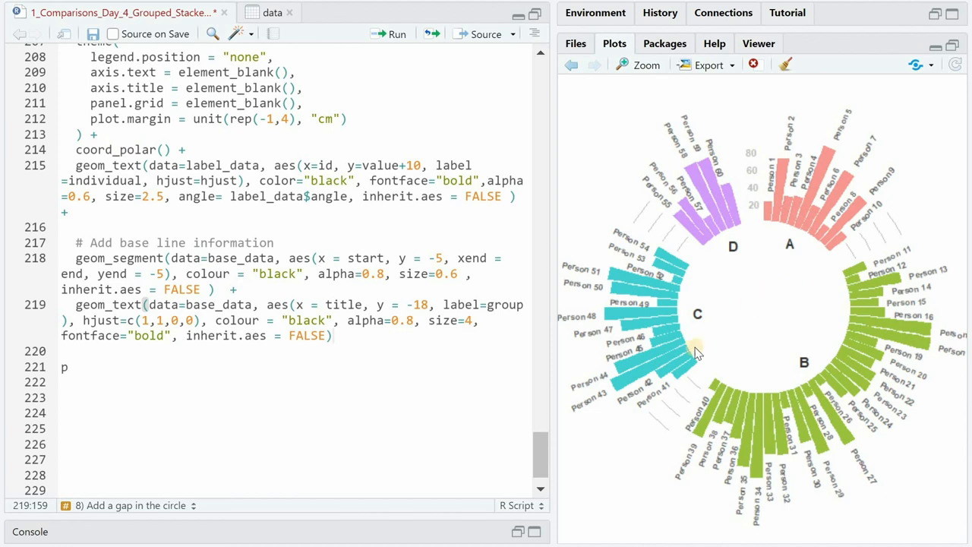